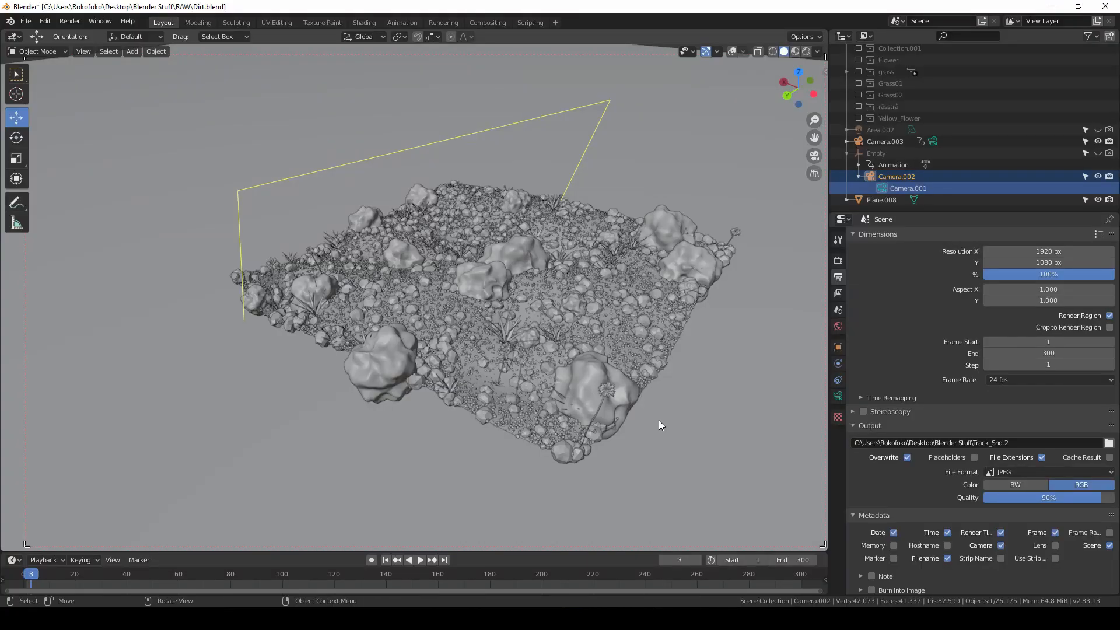
pyautogui.moveTo(790, 403)
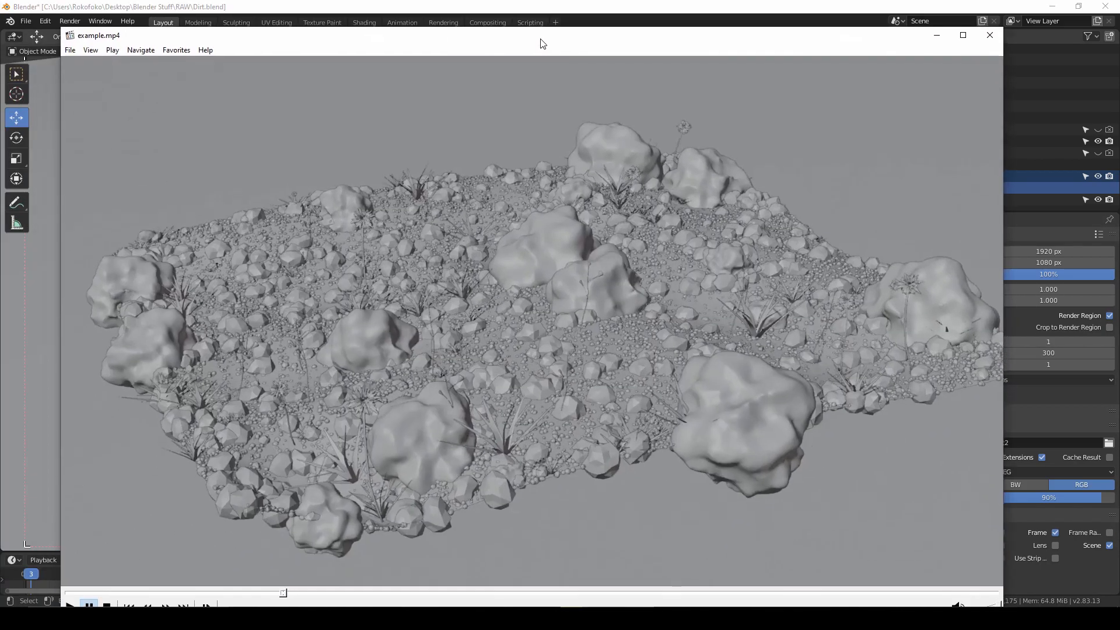
# Step: Play and close the example wipe clip, then bring up the 3D viewport's View menu
pyautogui.click(45, 487)
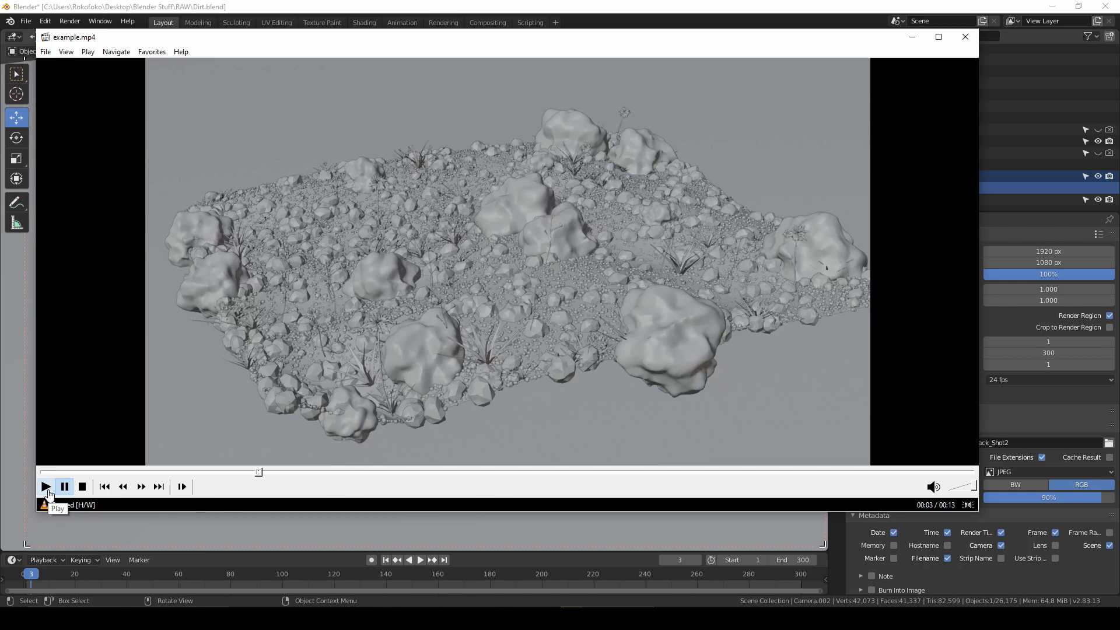
pyautogui.click(45, 486)
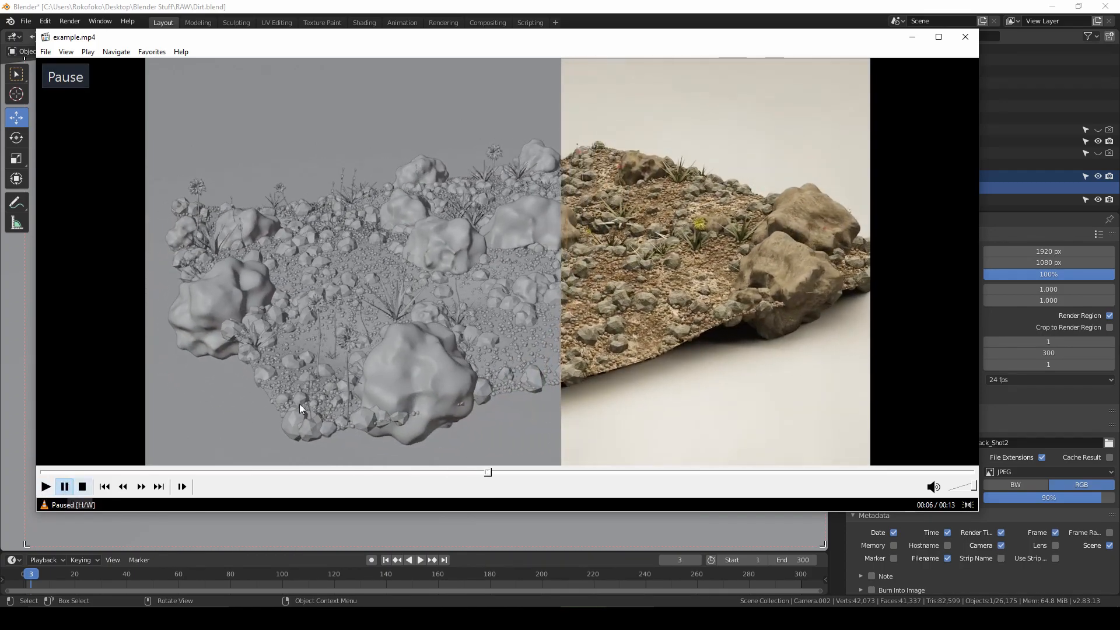
pyautogui.click(964, 36)
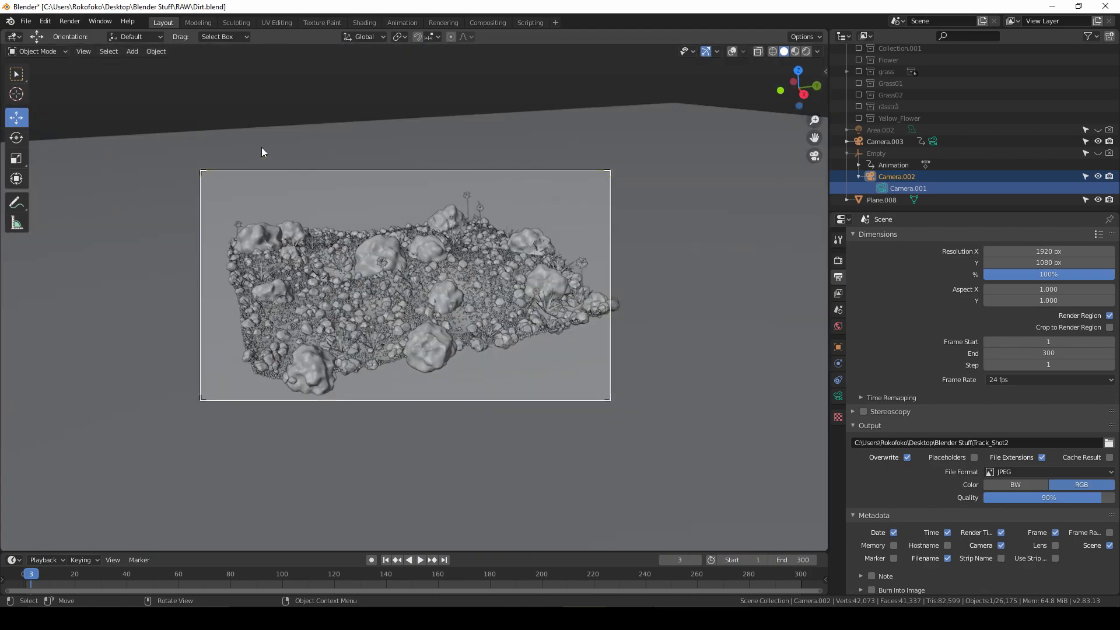
pyautogui.click(83, 50)
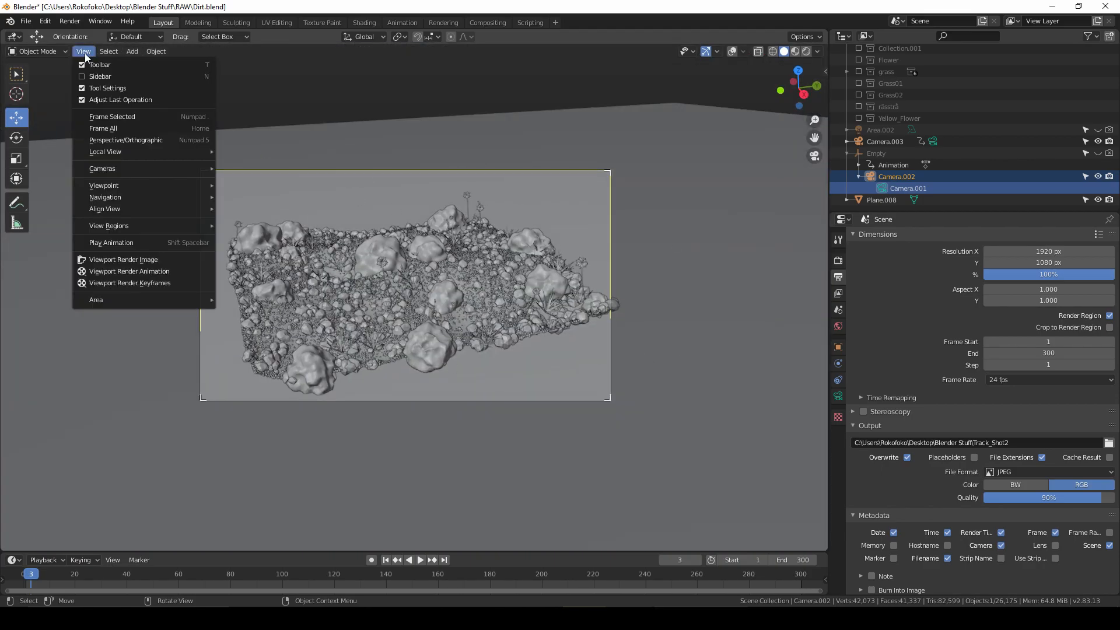
pyautogui.moveTo(128, 271)
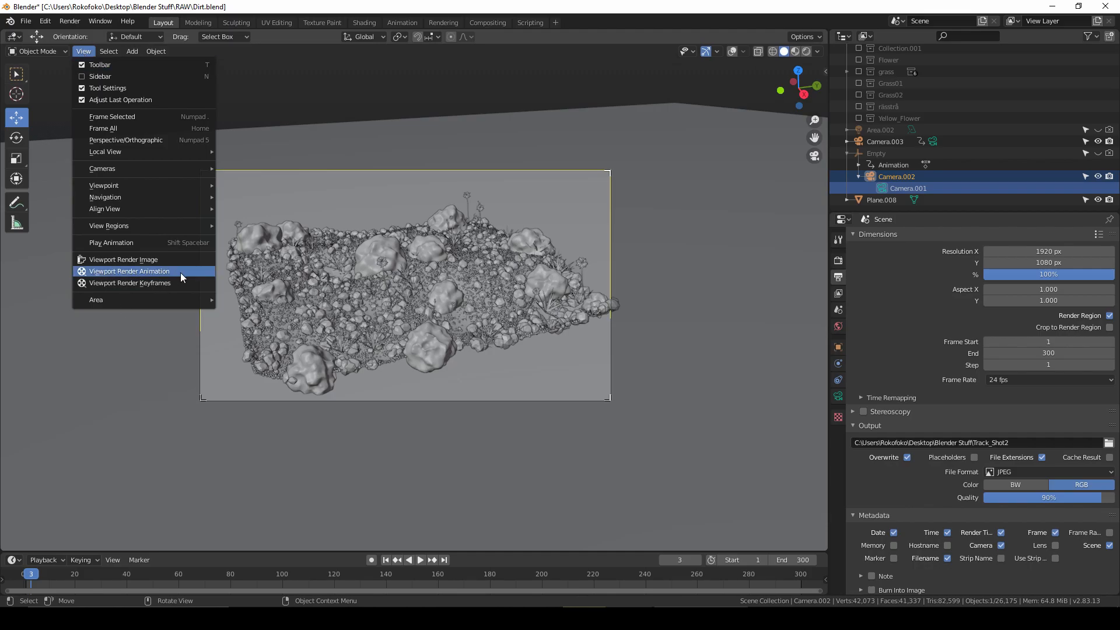
pyautogui.moveTo(150, 270)
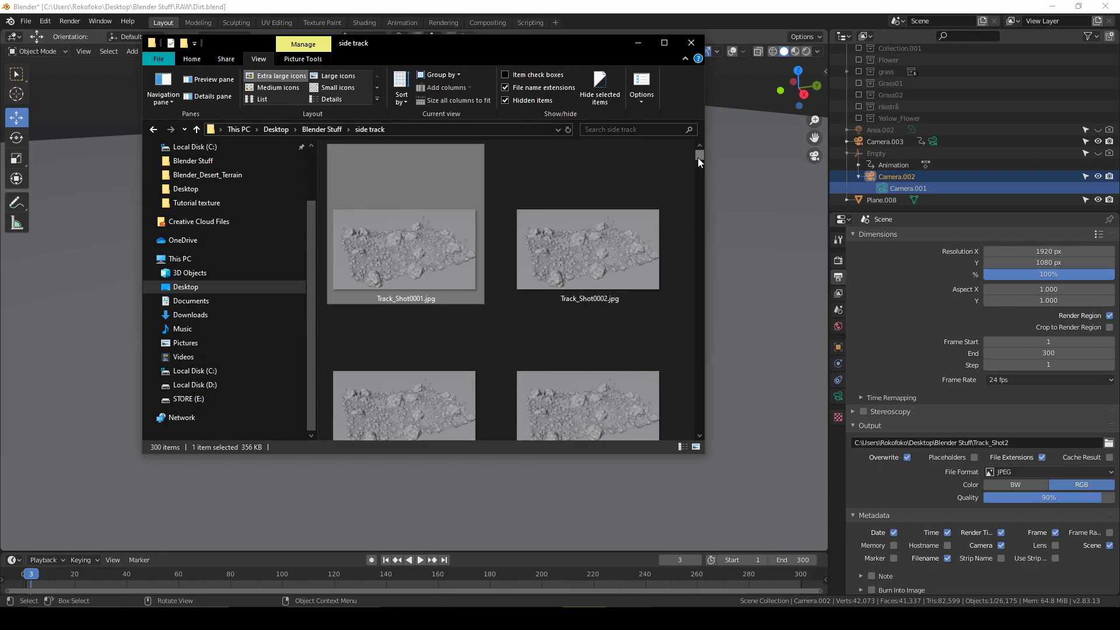
# Step: Scroll to Track_Shot0300.jpg in the side track folder and minimize Explorer
pyautogui.scroll(-3)
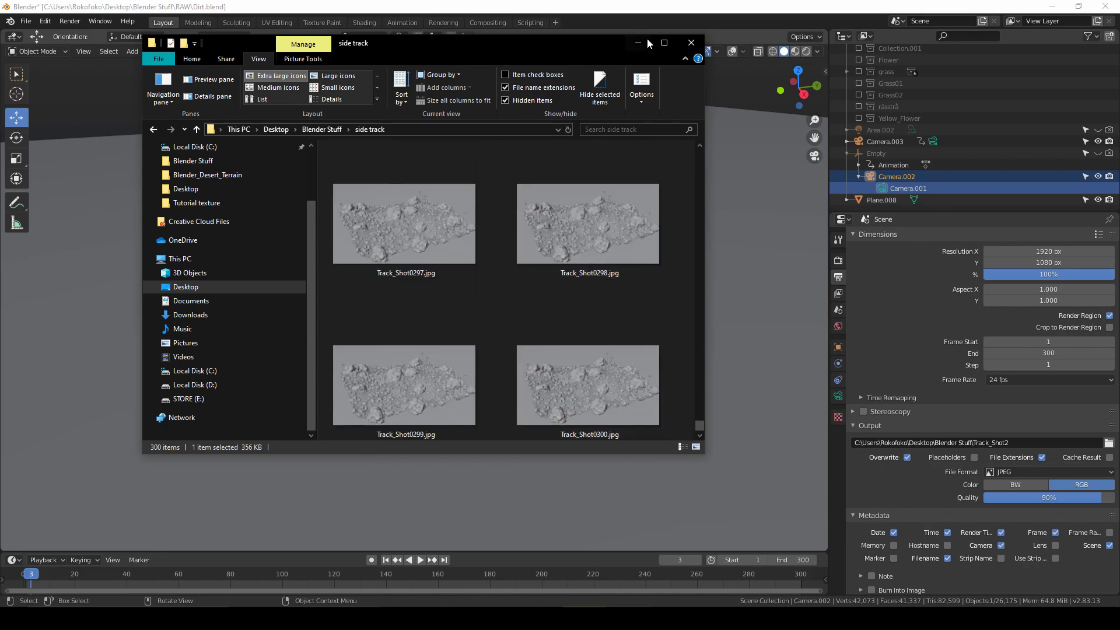
pyautogui.click(689, 43)
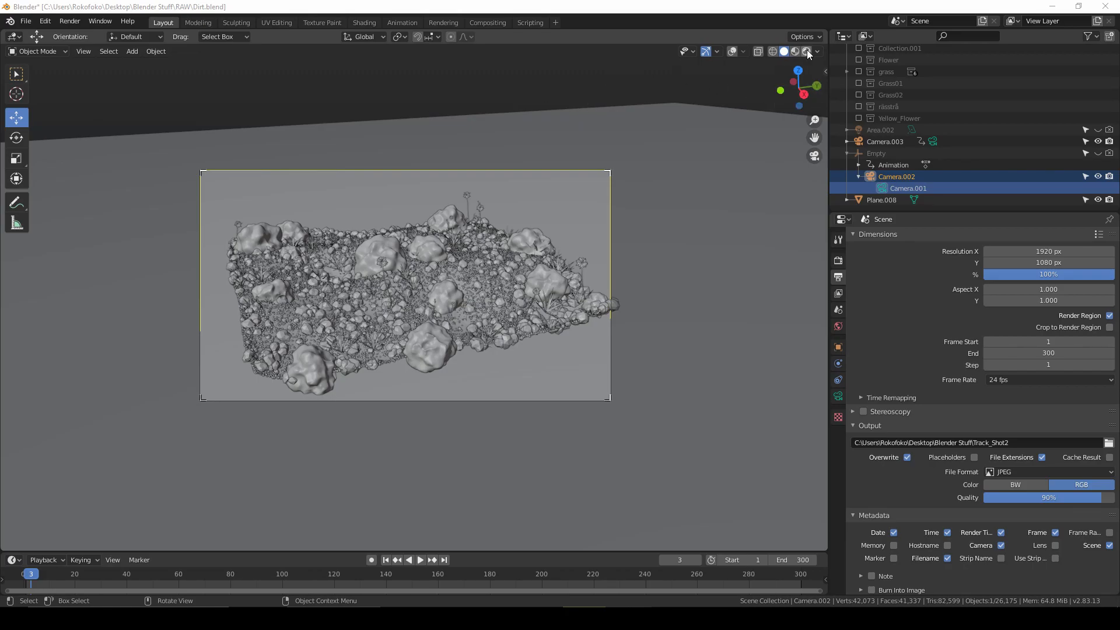
# Step: Switch shading to Rendered, jump to frame 166 and render the animation with Ctrl+F12
pyautogui.click(806, 50)
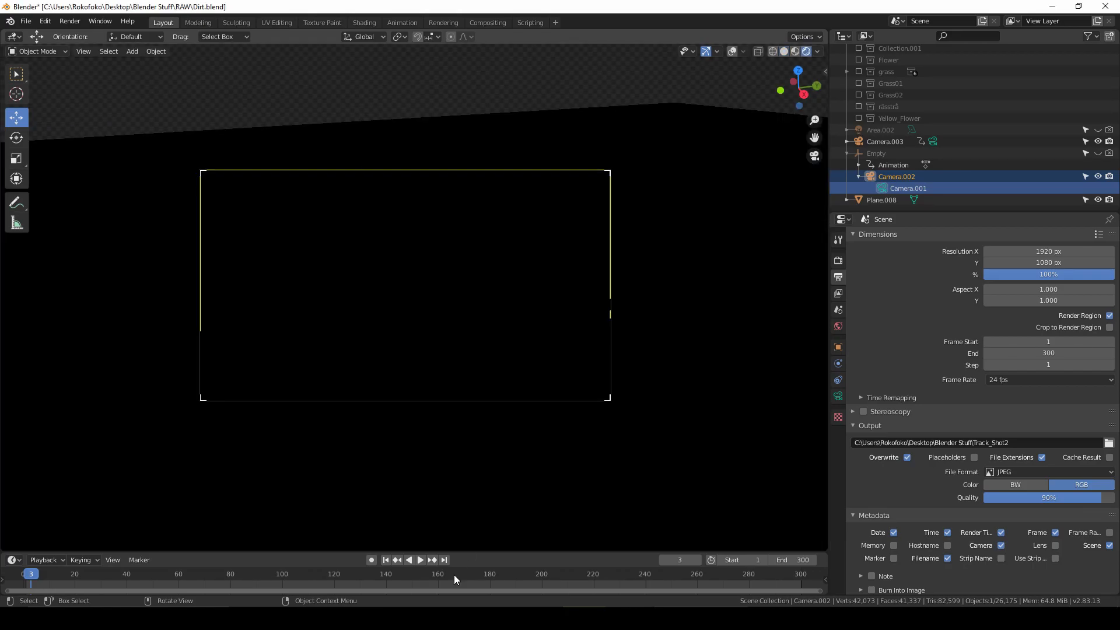
pyautogui.click(452, 574)
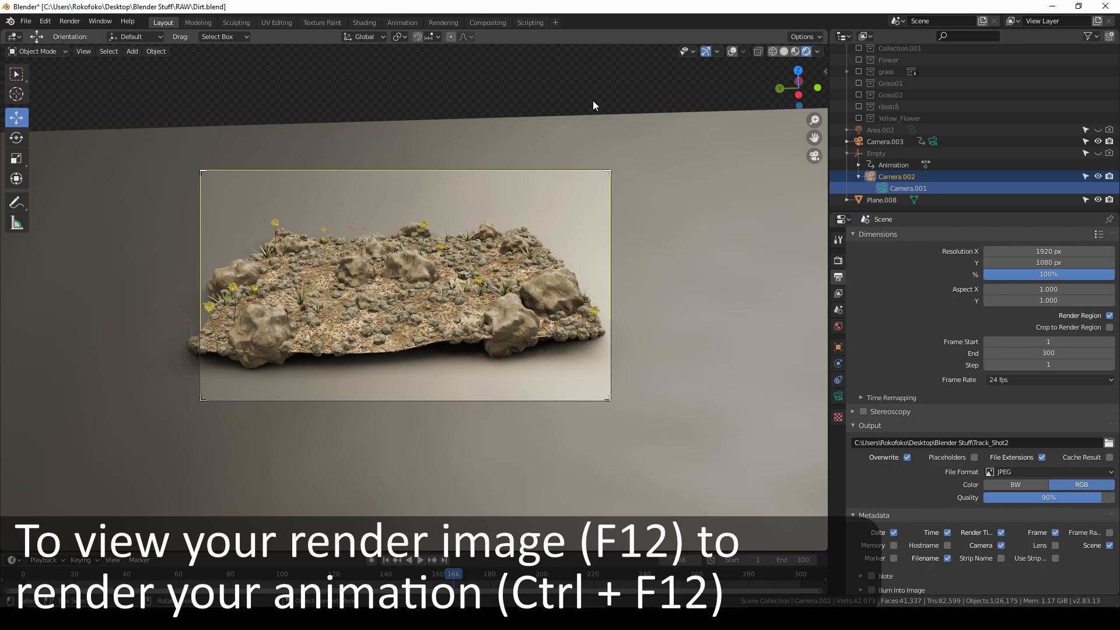
pyautogui.press('f12')
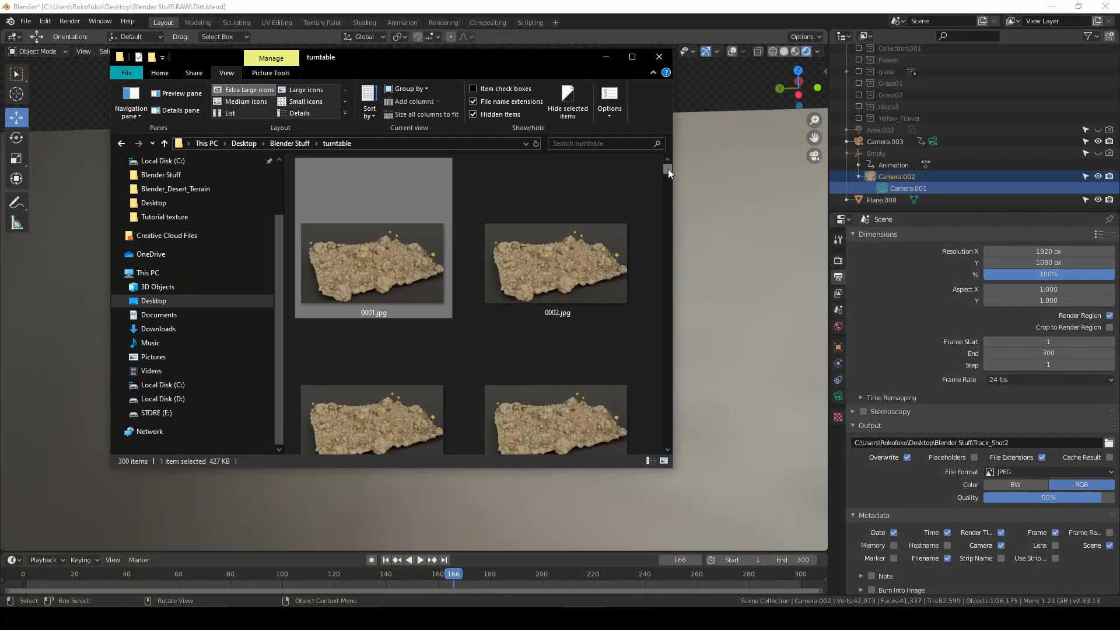
# Step: Scroll through the 300 JPG frames in the turntable folder
pyautogui.scroll(-3)
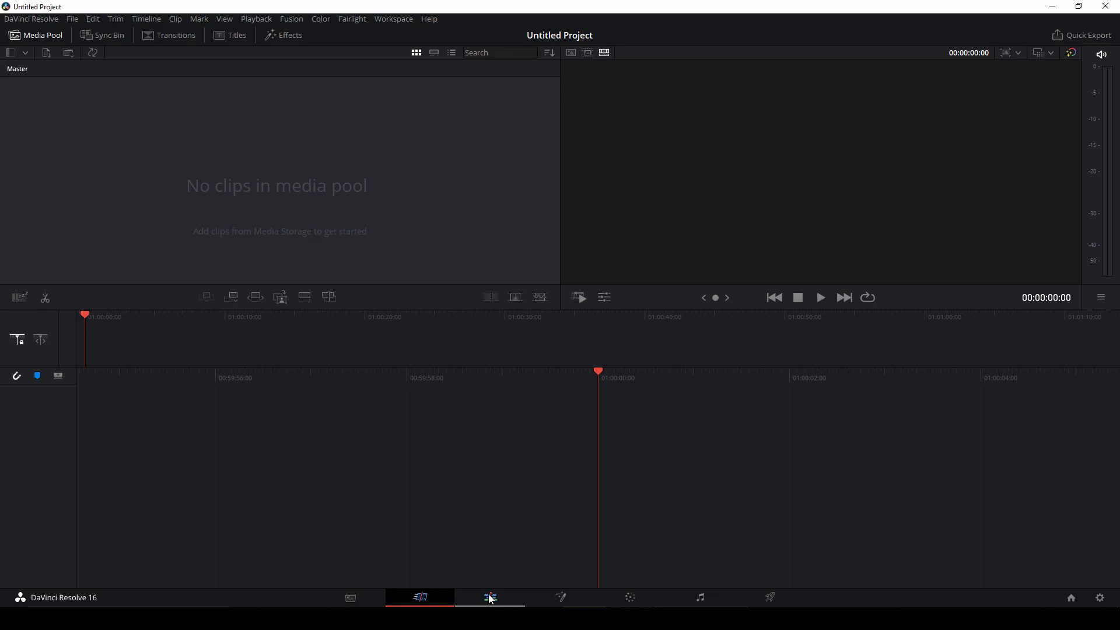
# Step: On the Edit page, drag the turntable and side track folders into the Media Pool as image sequences
pyautogui.click(489, 597)
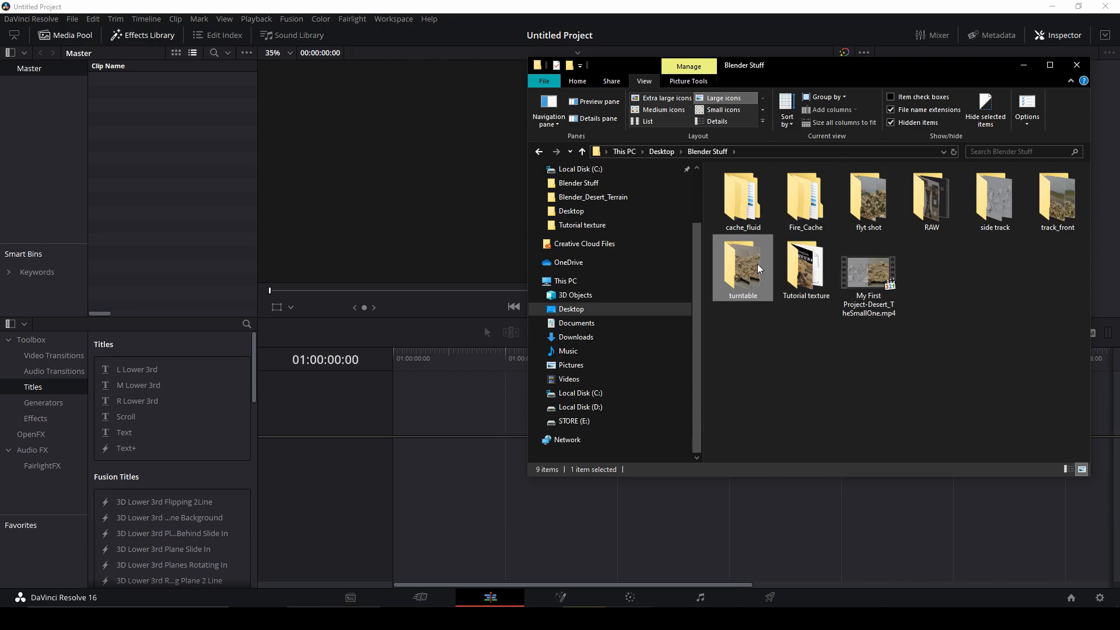
pyautogui.click(994, 199)
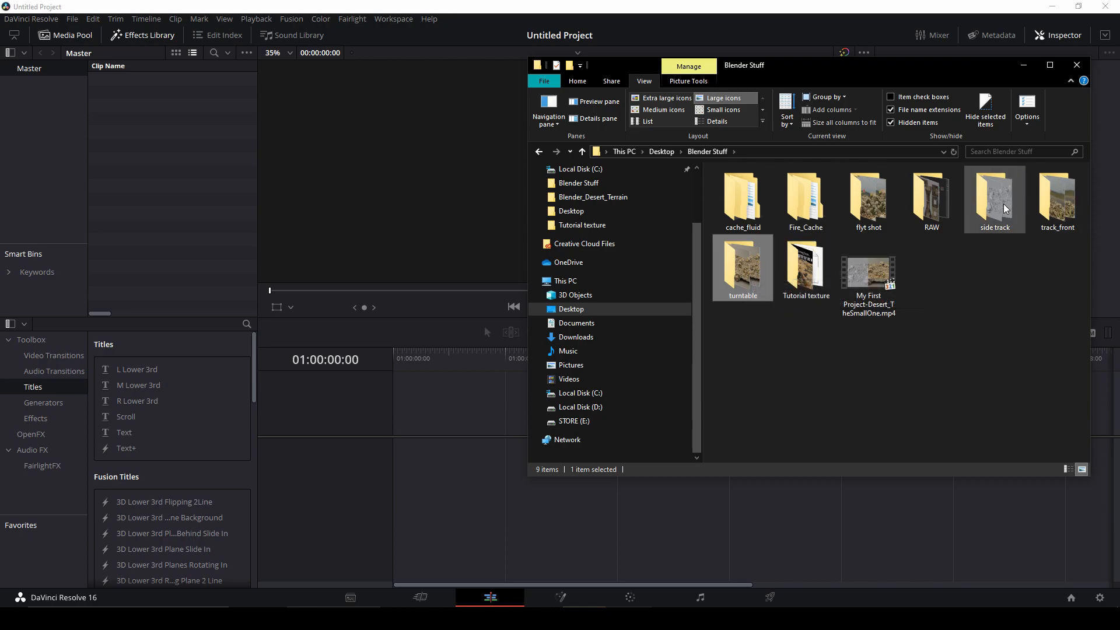
pyautogui.click(868, 275)
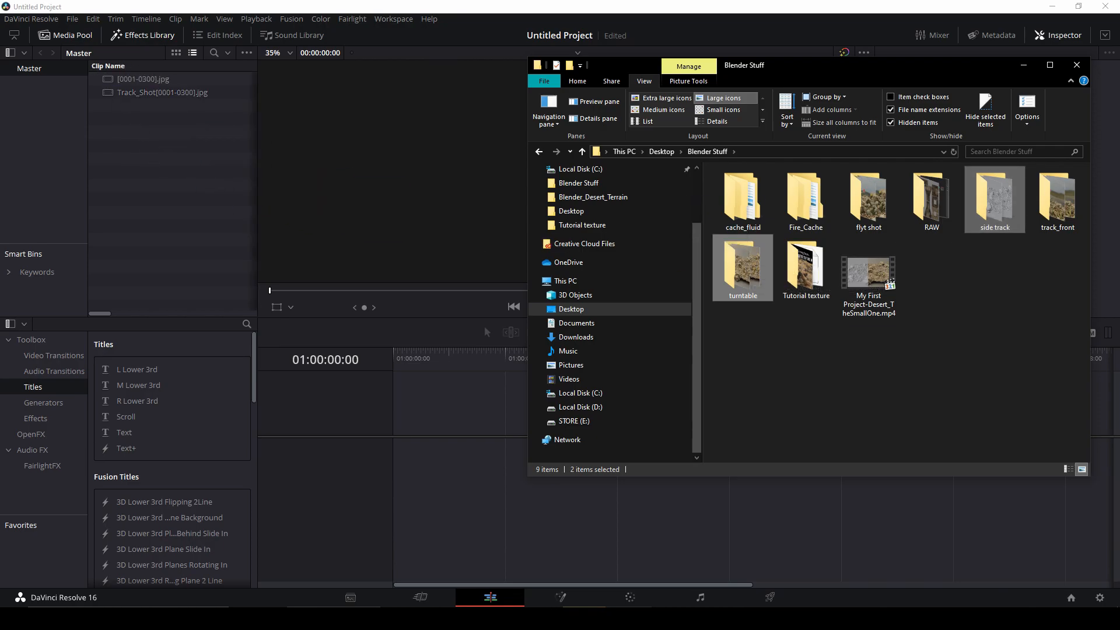
pyautogui.click(1077, 64)
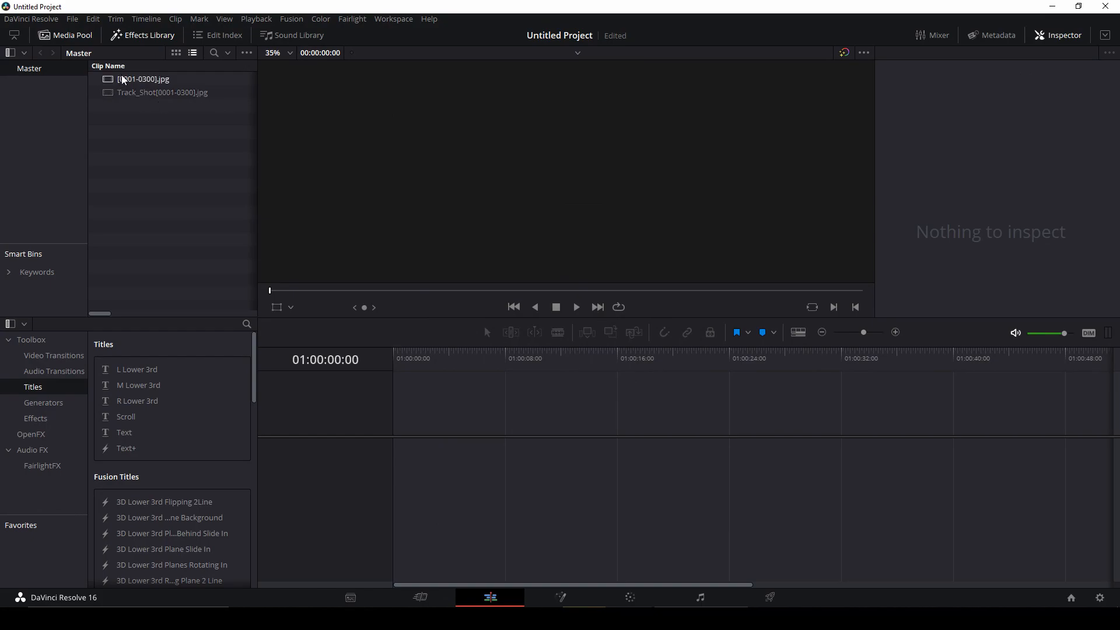
pyautogui.moveTo(128, 83)
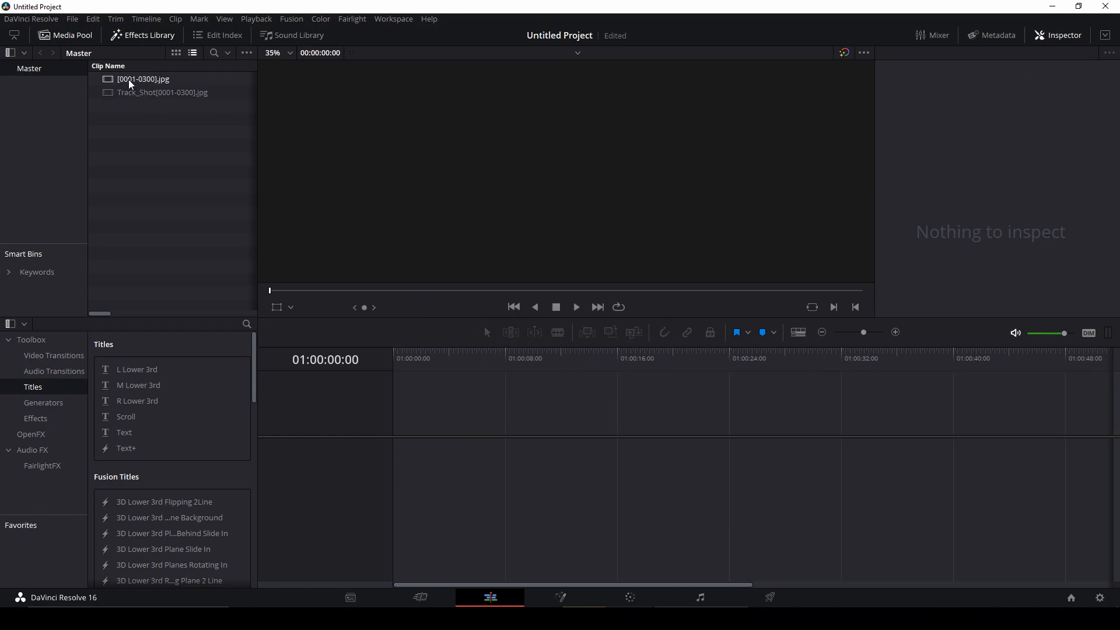
# Step: View [0001-0300].jpg, then load Track_Shot[0001-0300].jpg in the viewer and scrub it
pyautogui.click(142, 78)
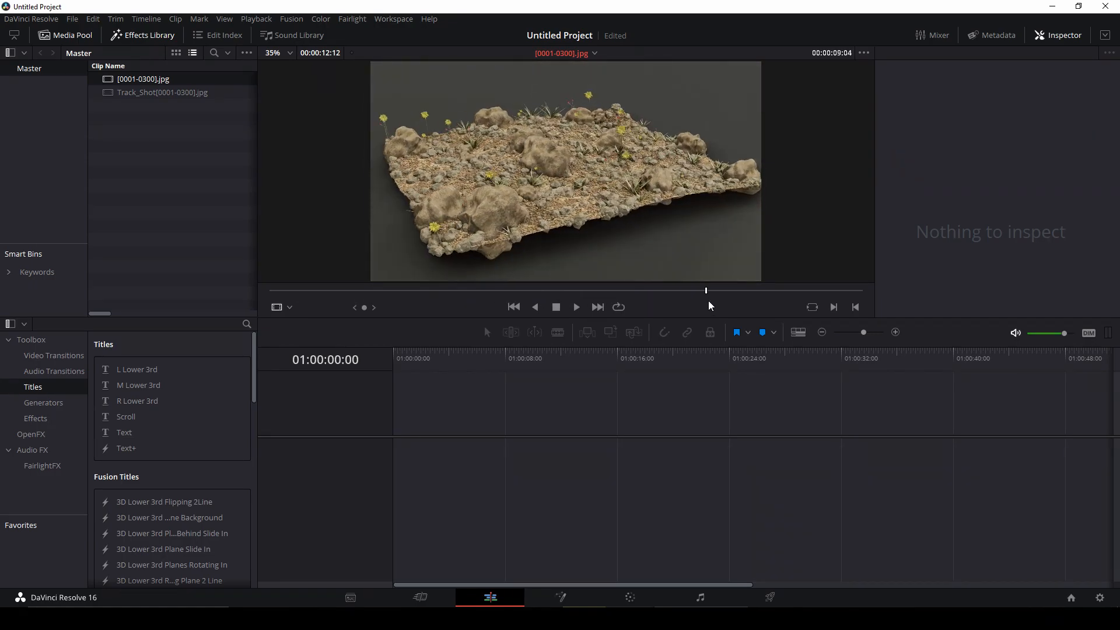
pyautogui.click(161, 94)
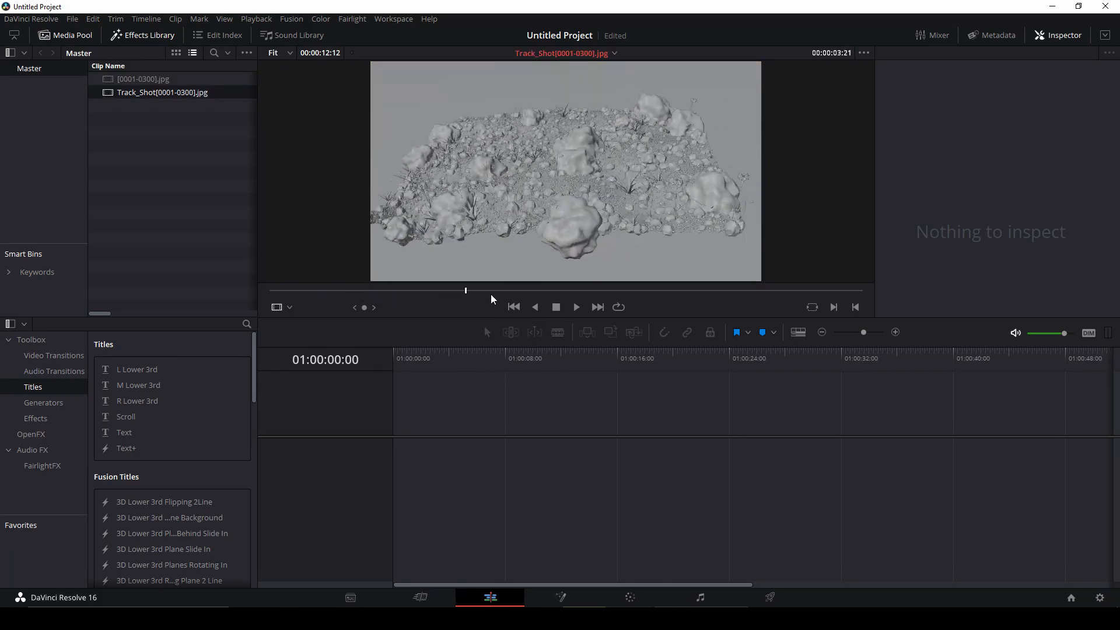
pyautogui.click(143, 78)
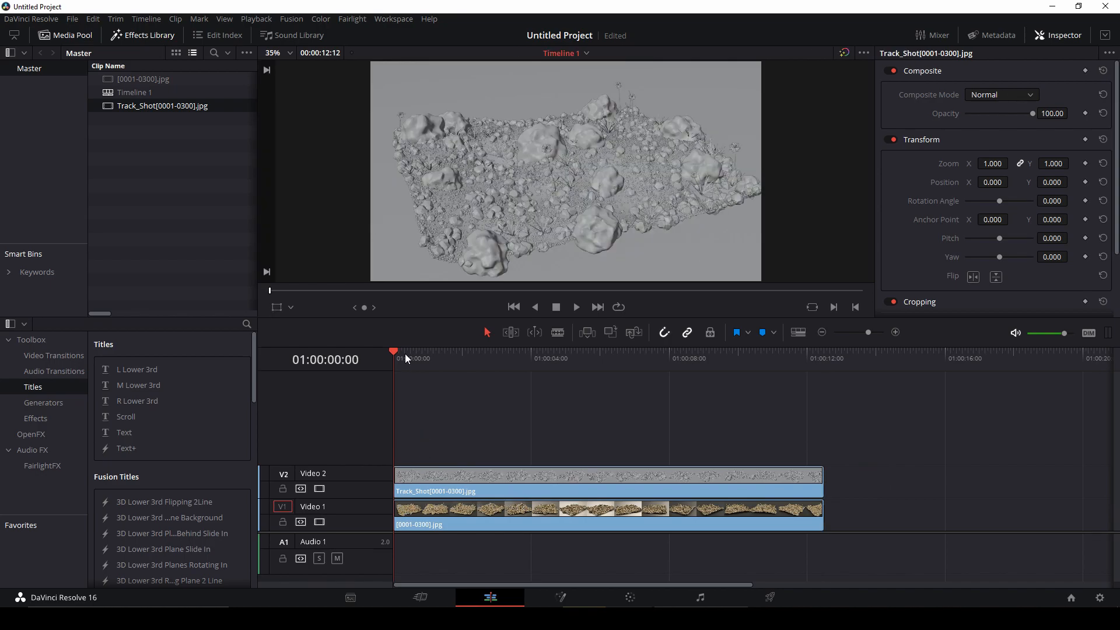
# Step: Park the playhead inside the stacked clips and expand the Inspector's Cropping controls for the top clip
pyautogui.click(487, 359)
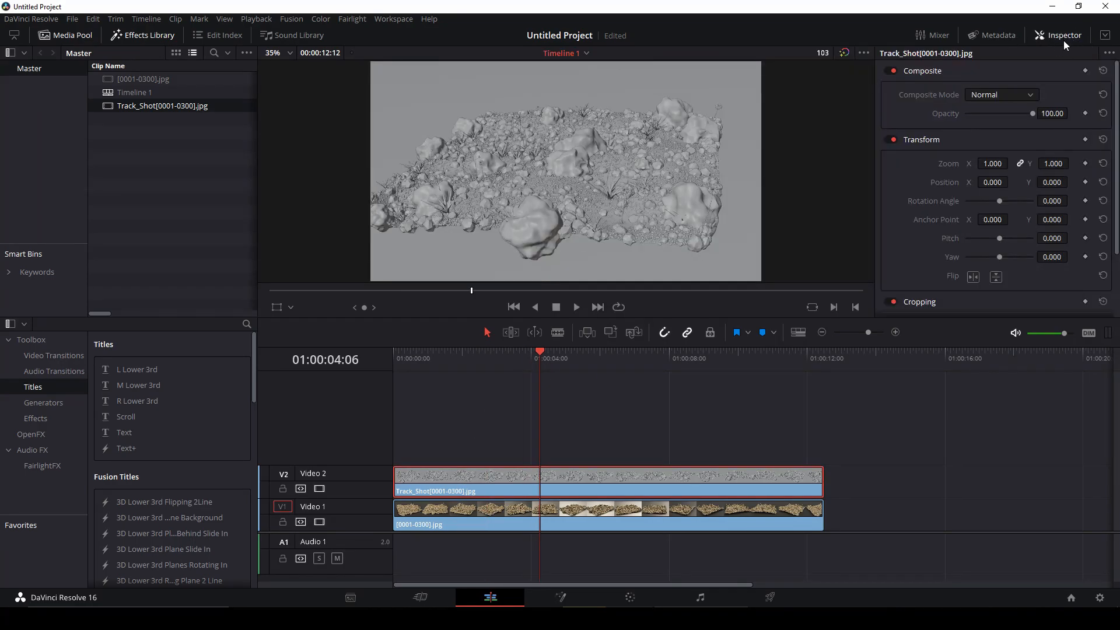
pyautogui.click(1064, 35)
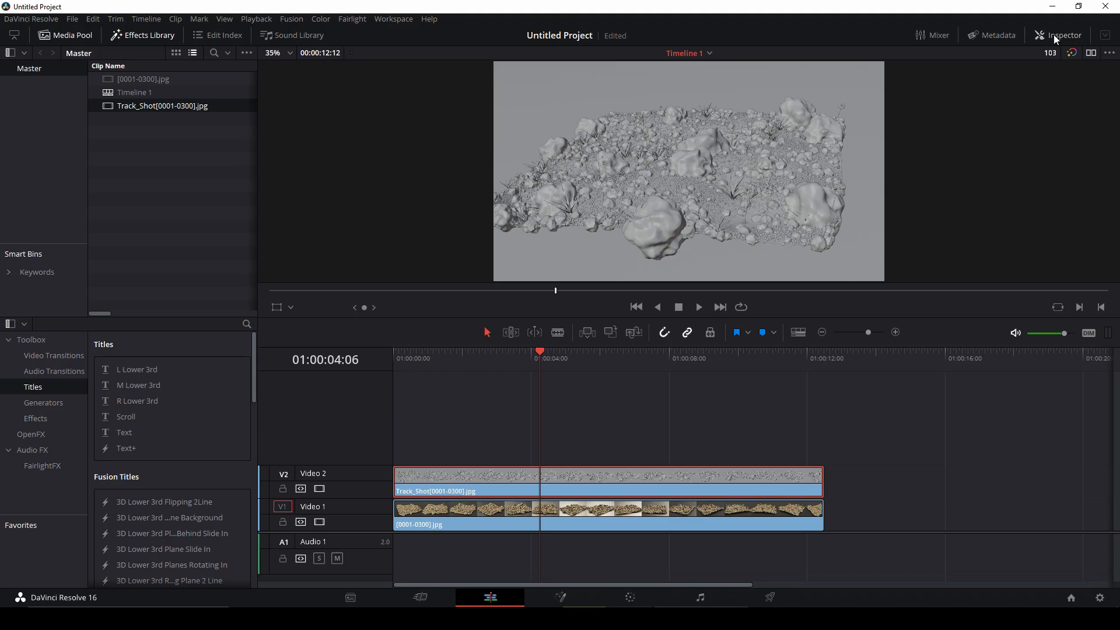
pyautogui.click(1064, 35)
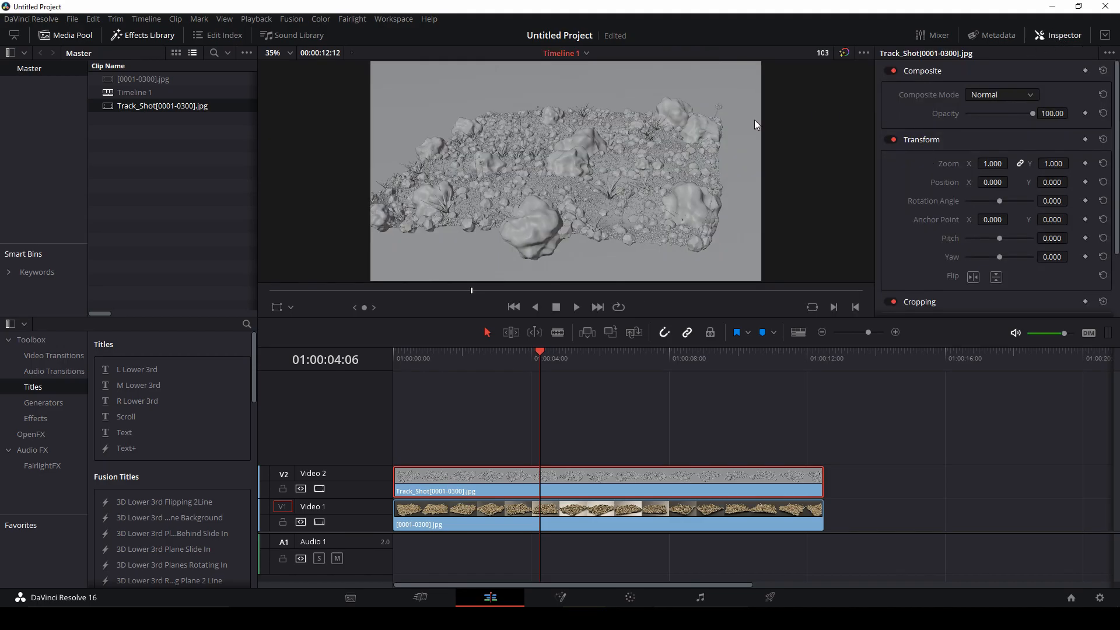
pyautogui.moveTo(1114, 136)
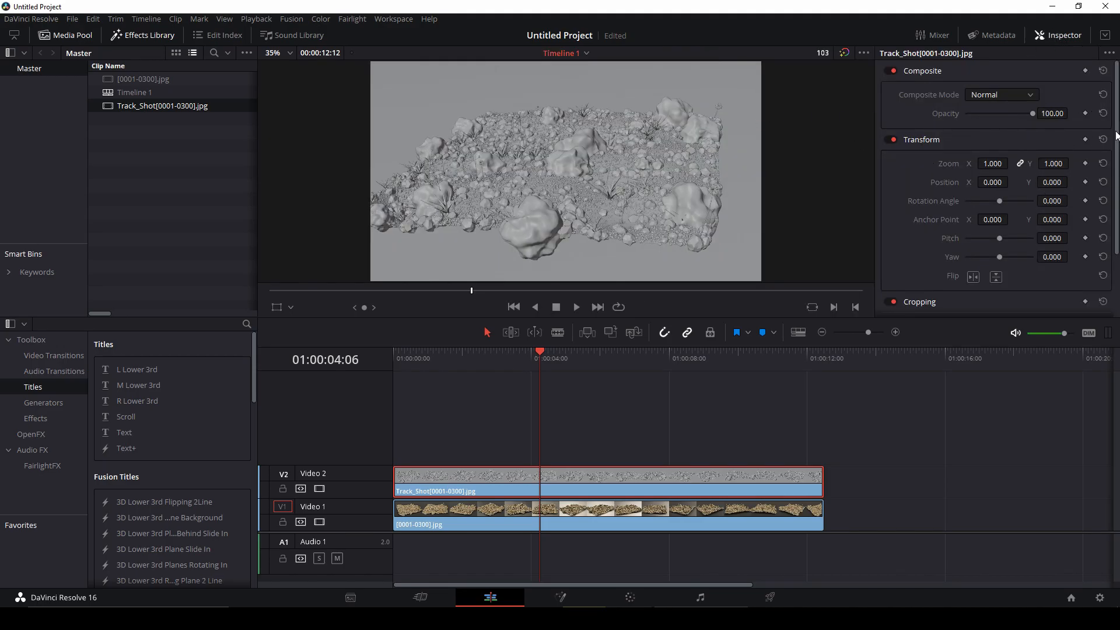
pyautogui.scroll(-3)
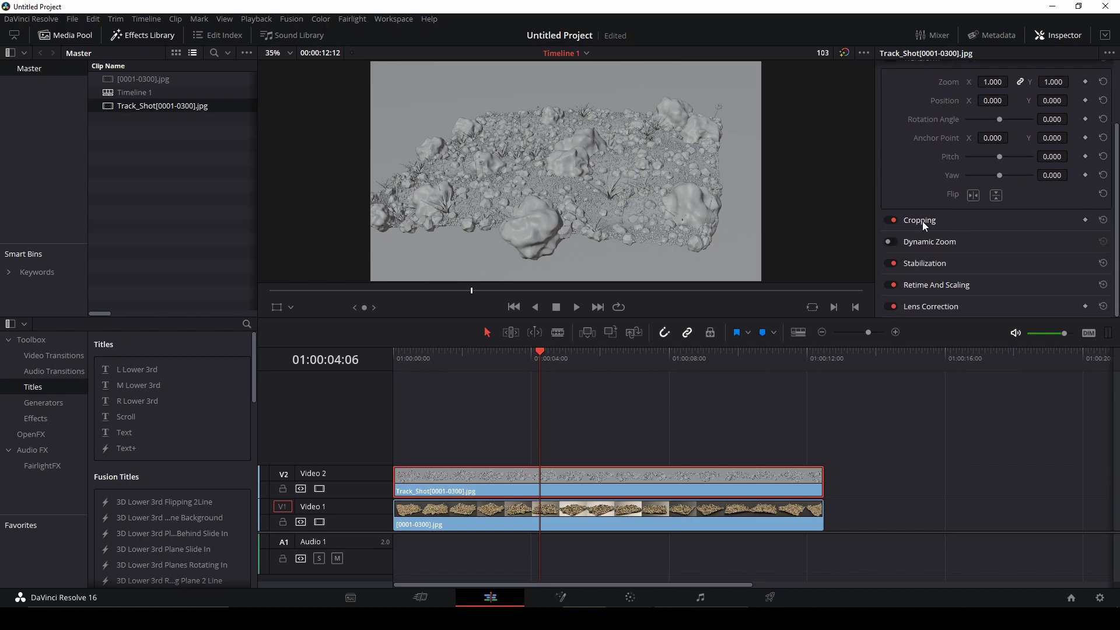
pyautogui.click(920, 220)
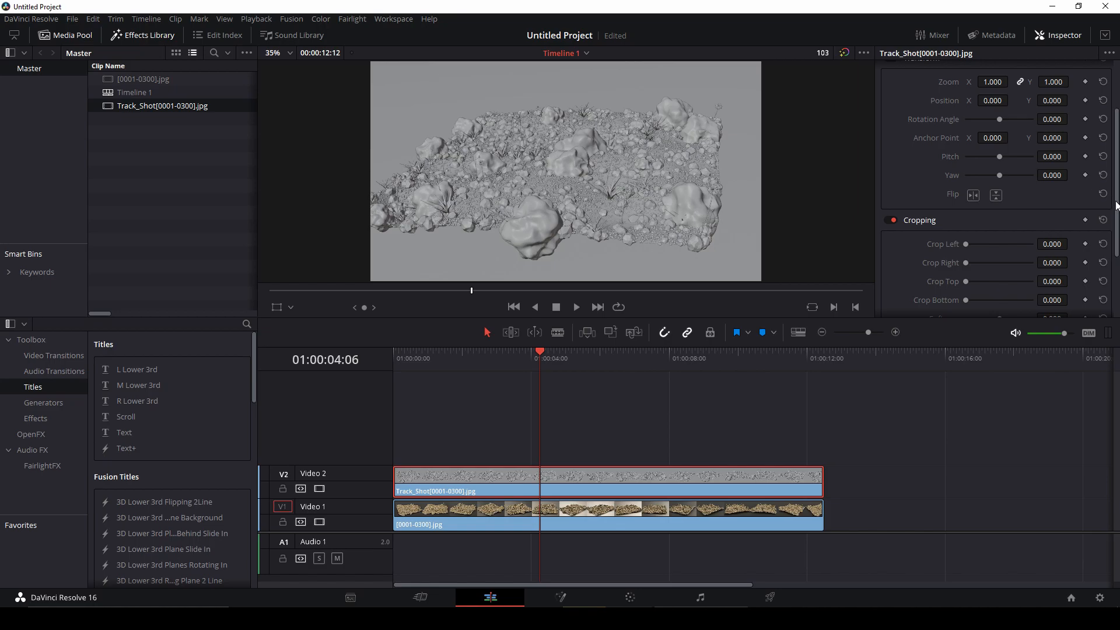
pyautogui.scroll(-3)
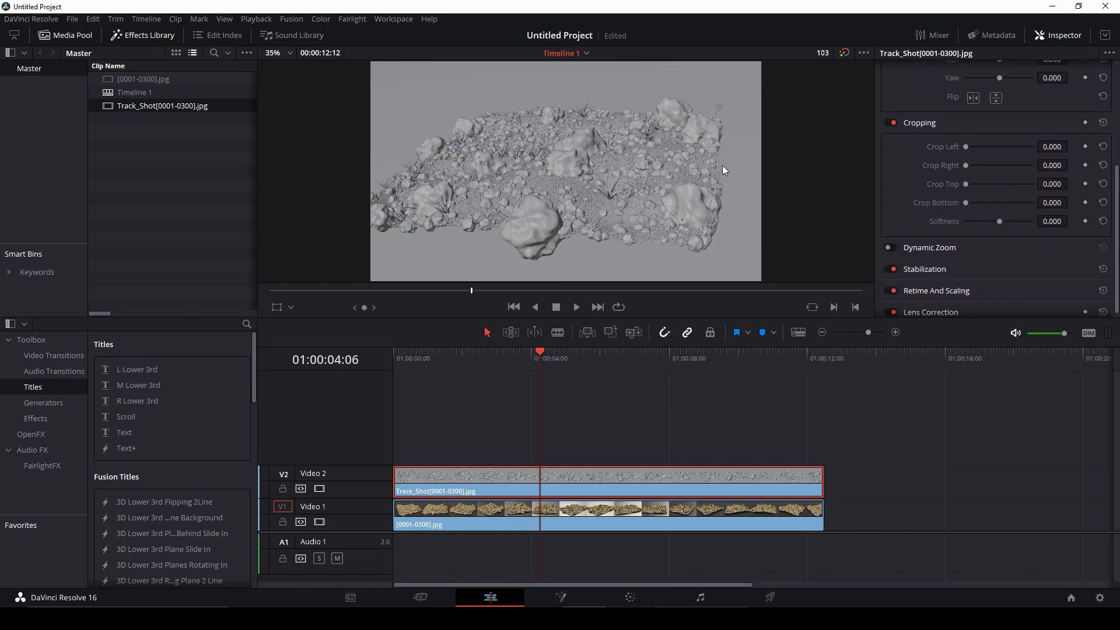
# Step: Drag Crop Right to reveal the final render beneath, settling partway across the frame
pyautogui.moveTo(966, 165); pyautogui.dragTo(985, 165)
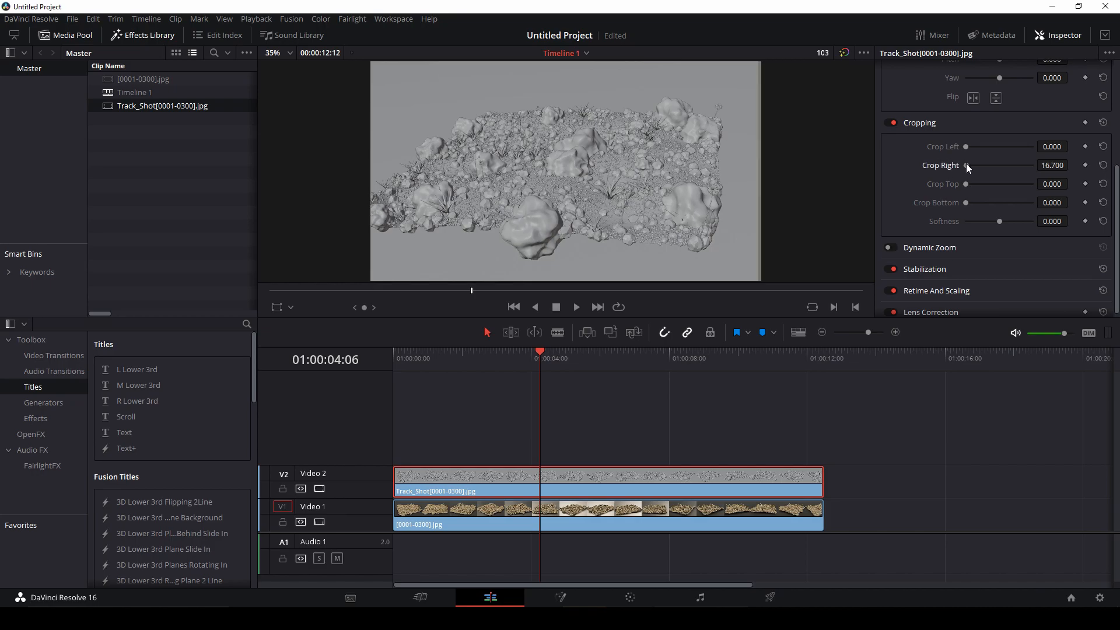
pyautogui.moveTo(969, 165); pyautogui.dragTo(1013, 165)
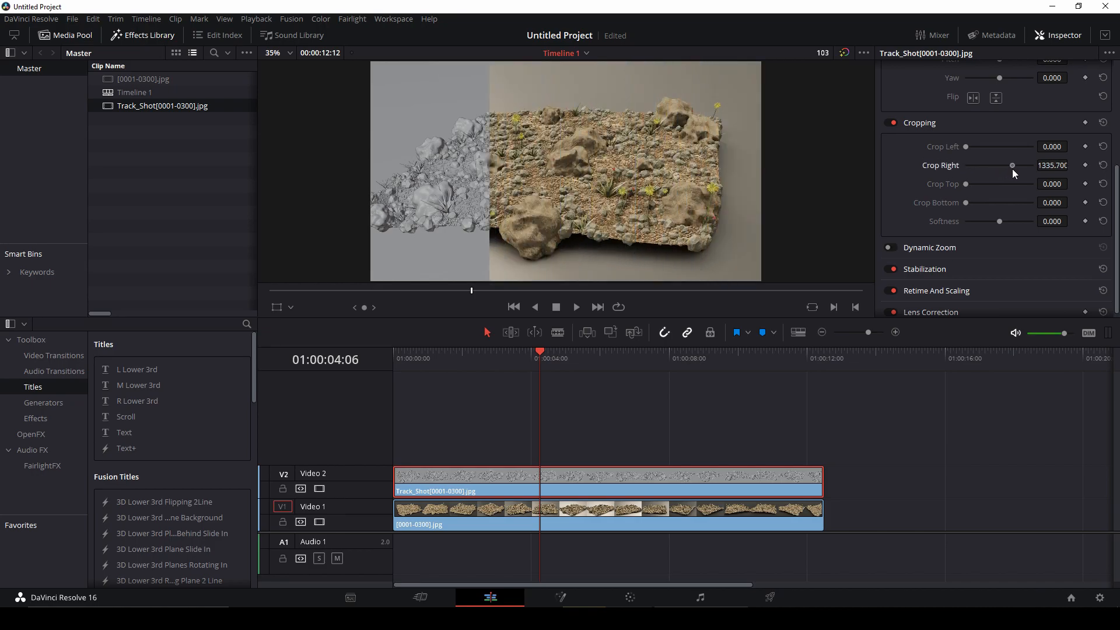
pyautogui.moveTo(1012, 165); pyautogui.dragTo(1022, 164)
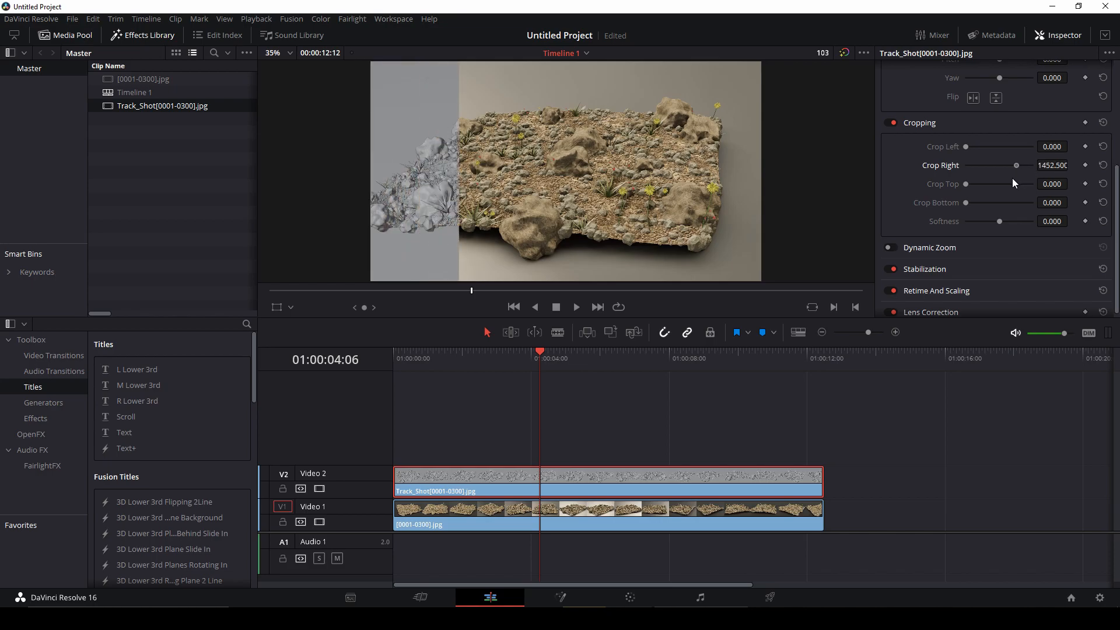
pyautogui.moveTo(1013, 165); pyautogui.dragTo(1033, 164)
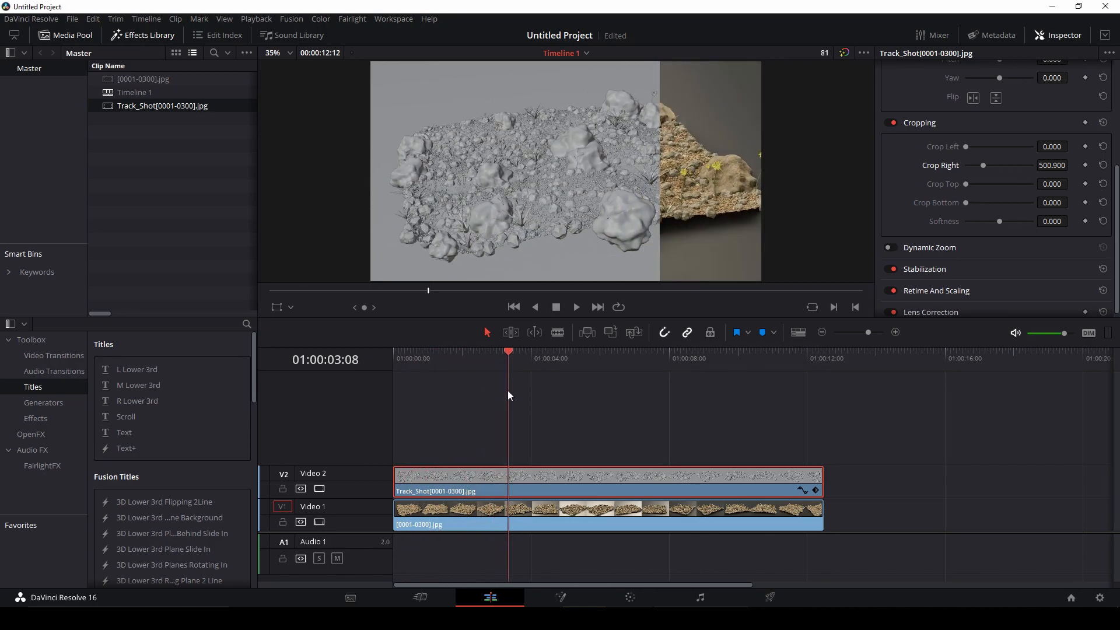
# Step: Keyframe Crop Right 0 at ~3s and 1920 at ~9s so the viewport render wipes away fully
pyautogui.moveTo(507, 351); pyautogui.dragTo(501, 351)
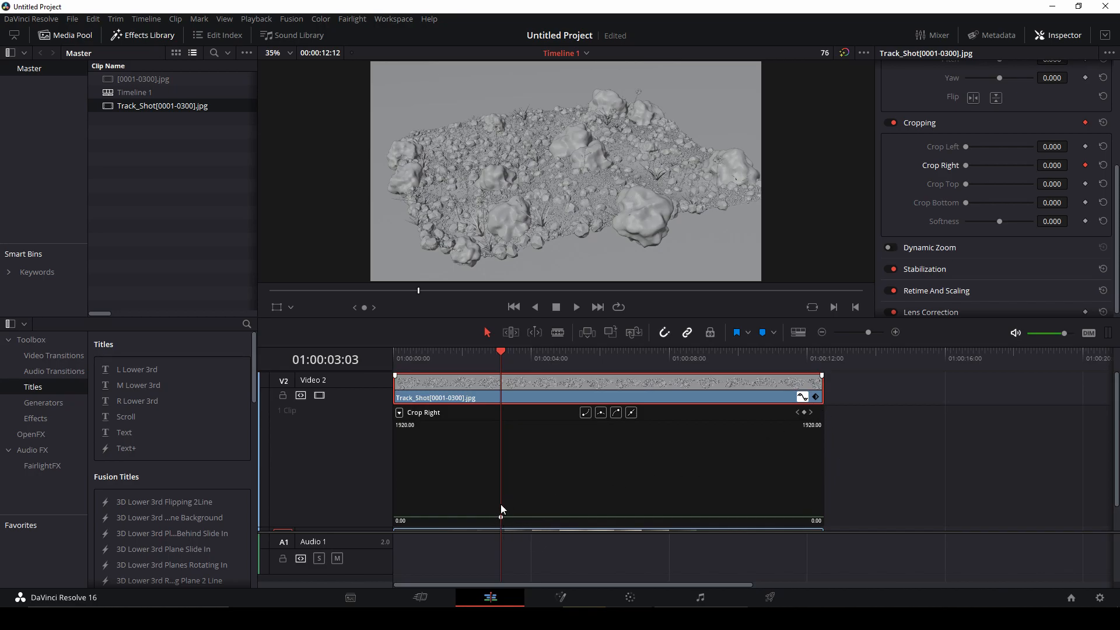
pyautogui.moveTo(516, 374)
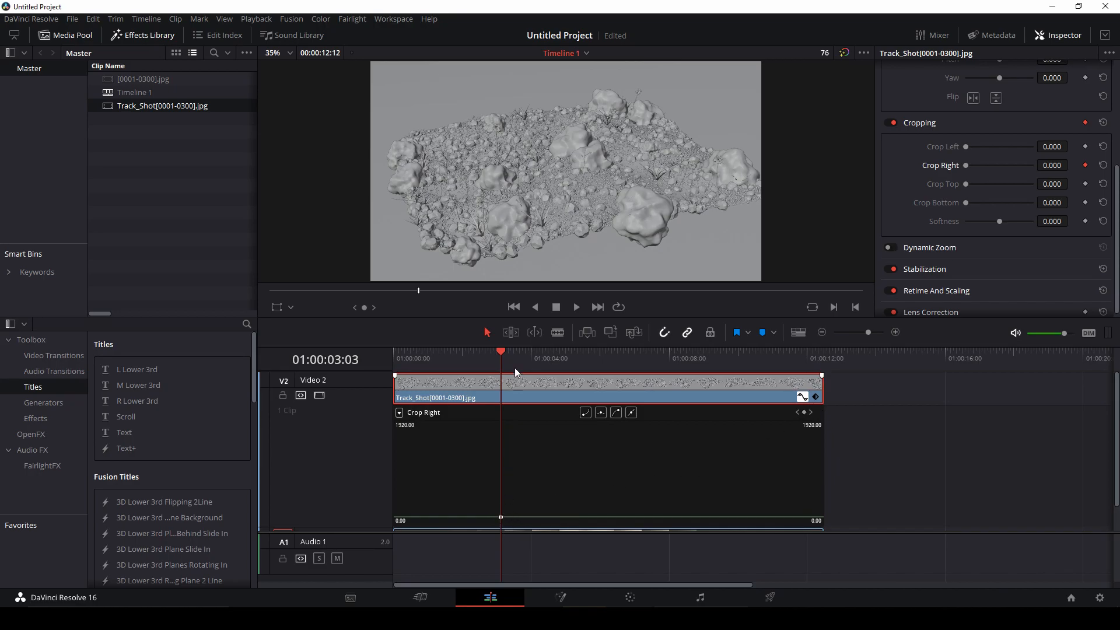
pyautogui.click(590, 351)
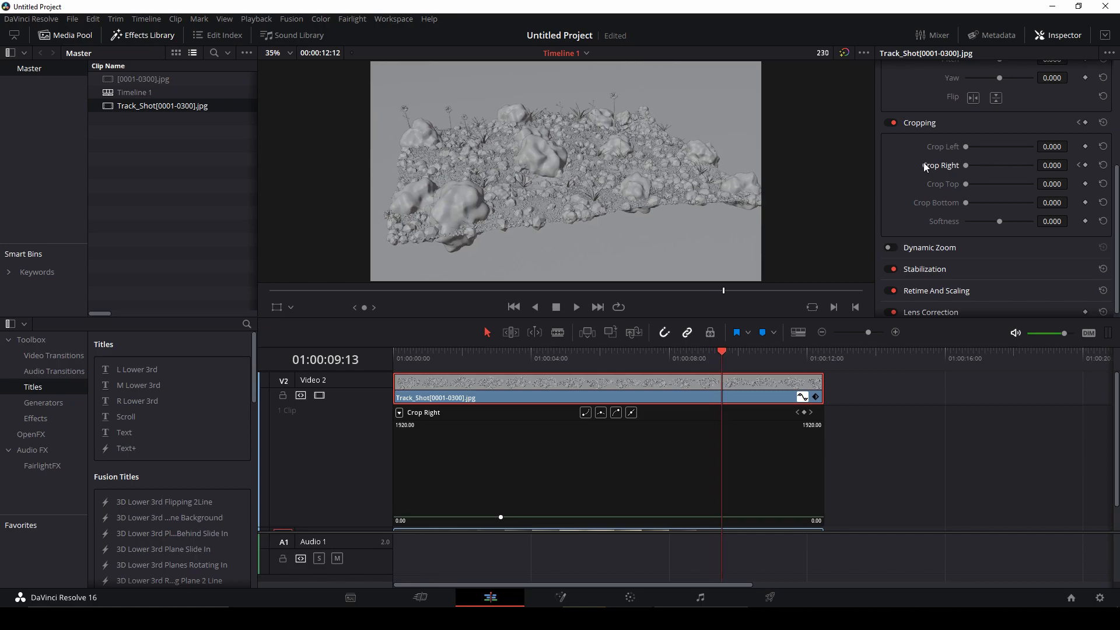
pyautogui.moveTo(966, 165); pyautogui.dragTo(969, 164)
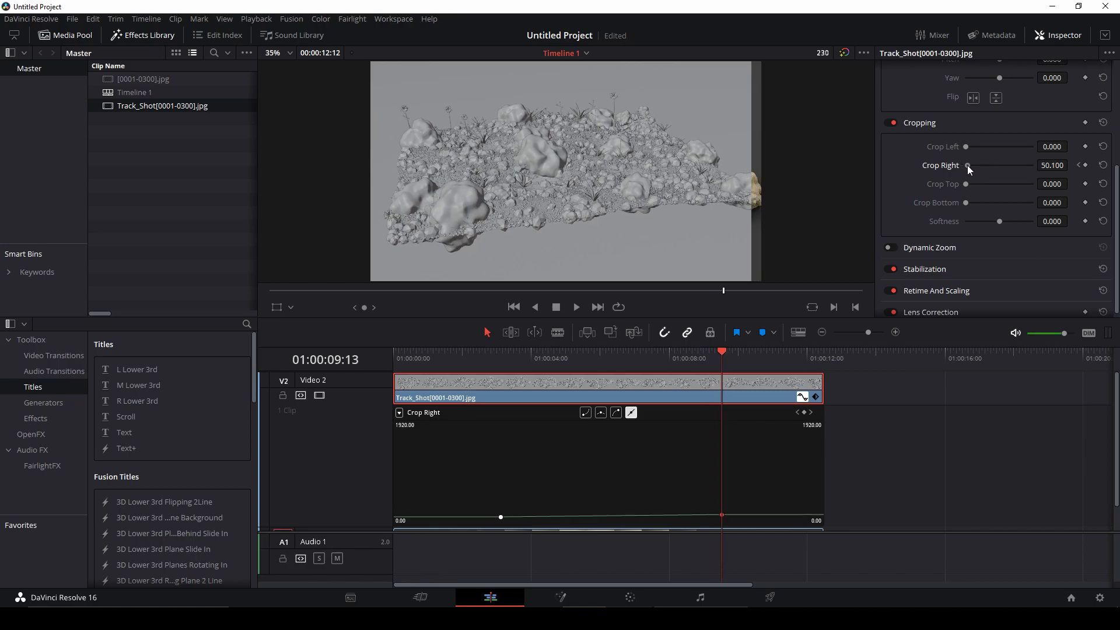
pyautogui.moveTo(969, 165); pyautogui.dragTo(1019, 164)
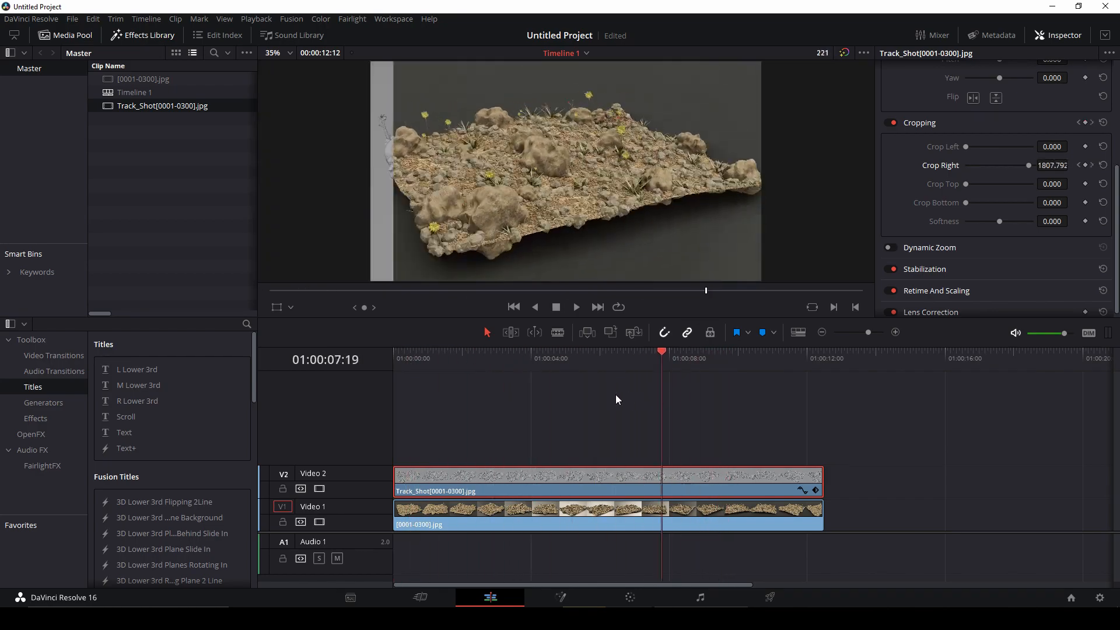
# Step: On the Deliver page, choose the YouTube 1080p preset and name the output 'example'
pyautogui.click(719, 359)
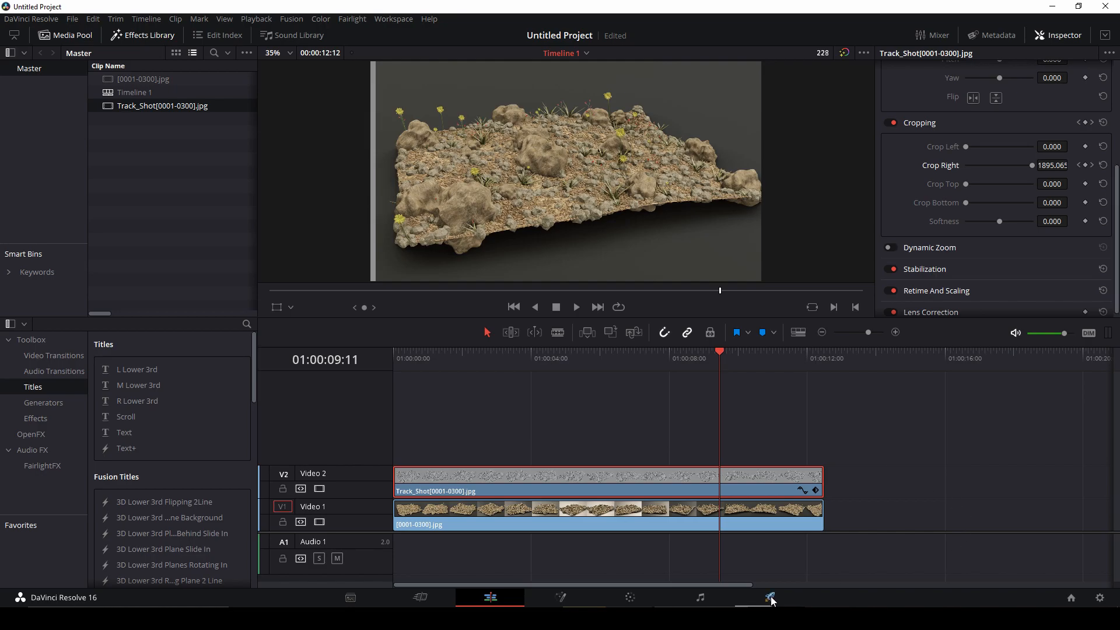
pyautogui.click(769, 597)
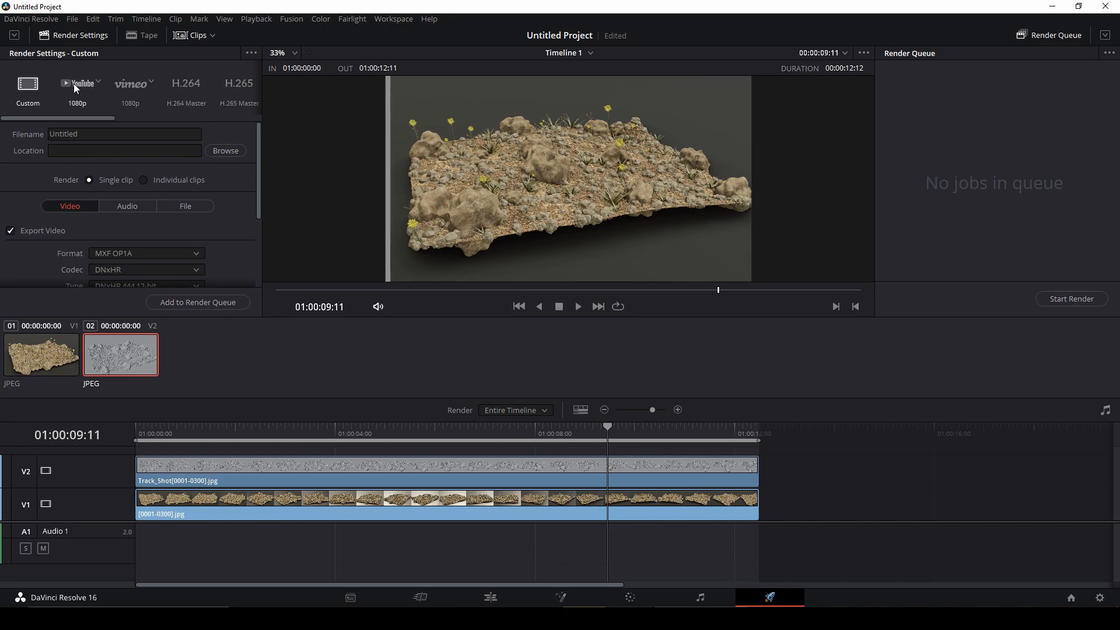
pyautogui.click(77, 86)
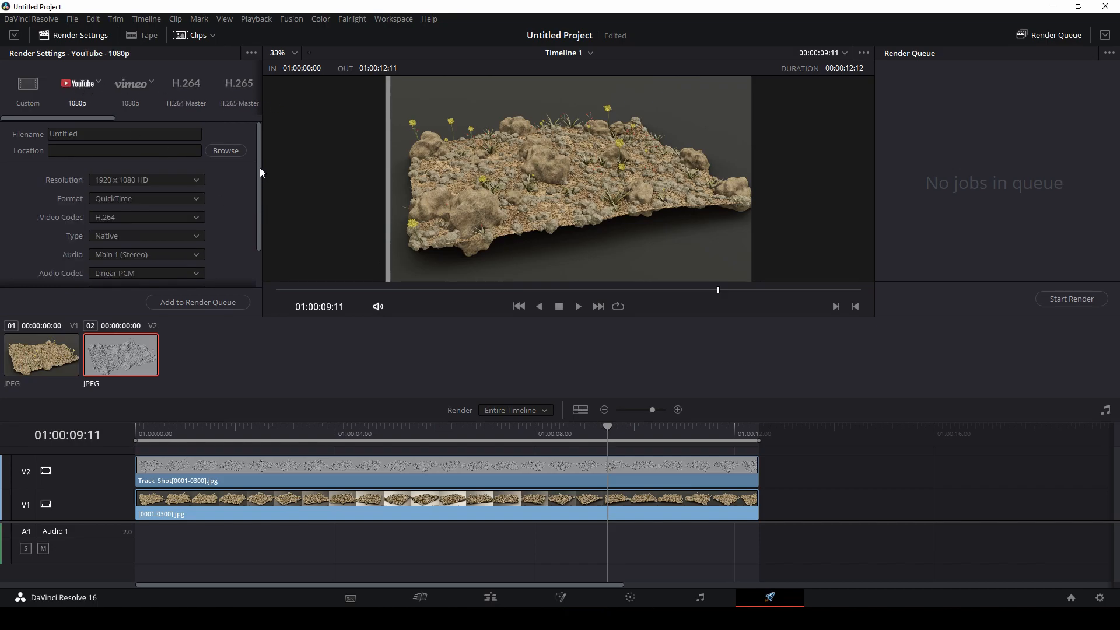
pyautogui.click(125, 133)
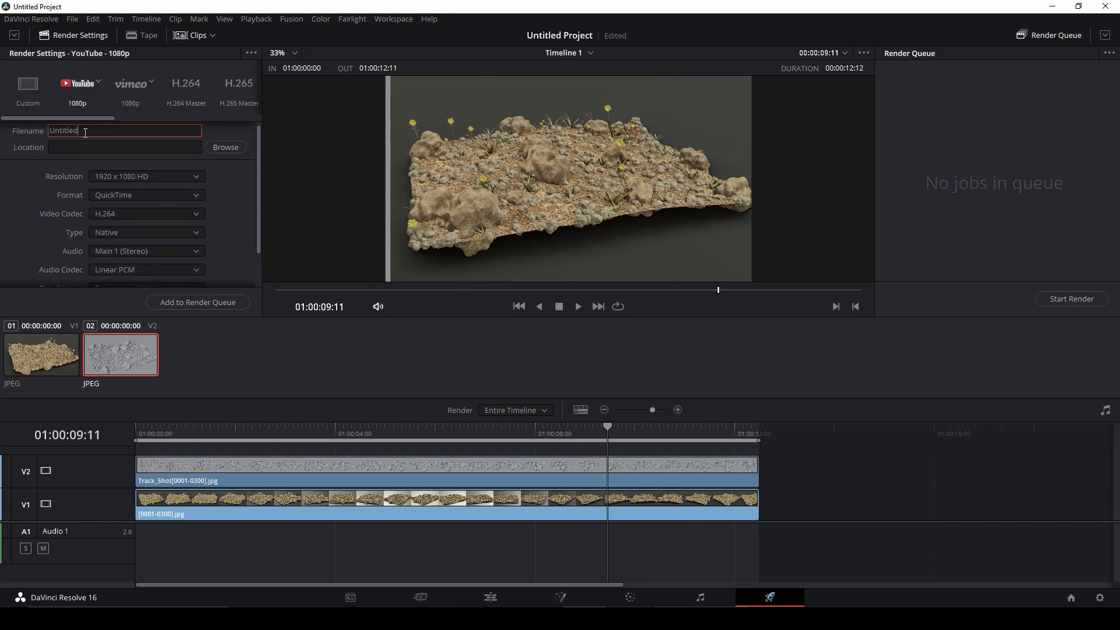
pyautogui.write('example')
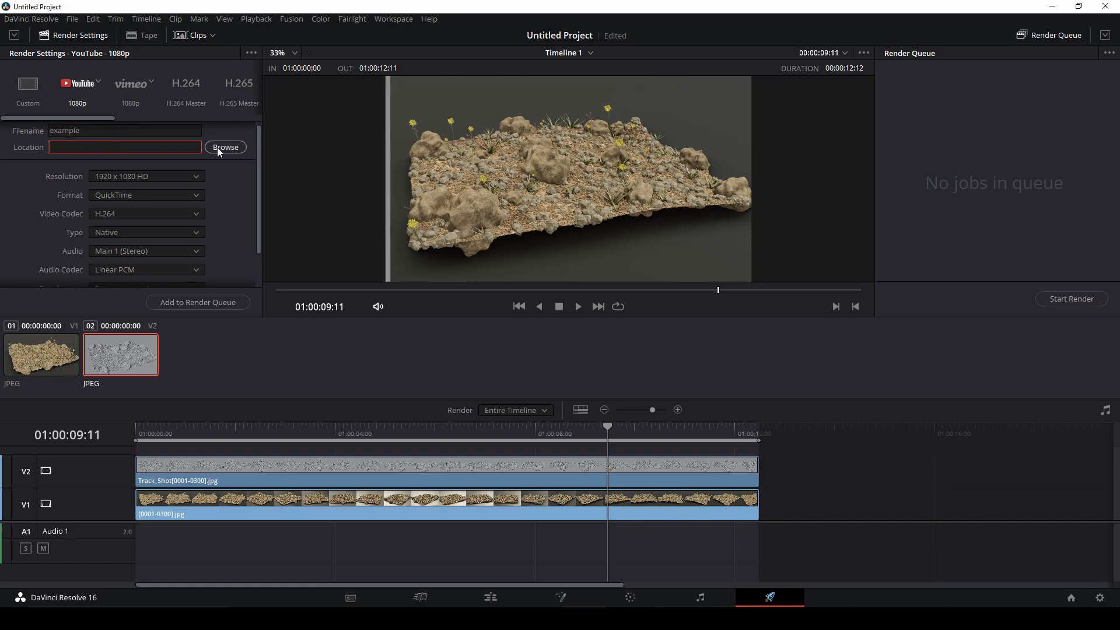
# Step: Set the export's save location to the Desktop
pyautogui.click(225, 148)
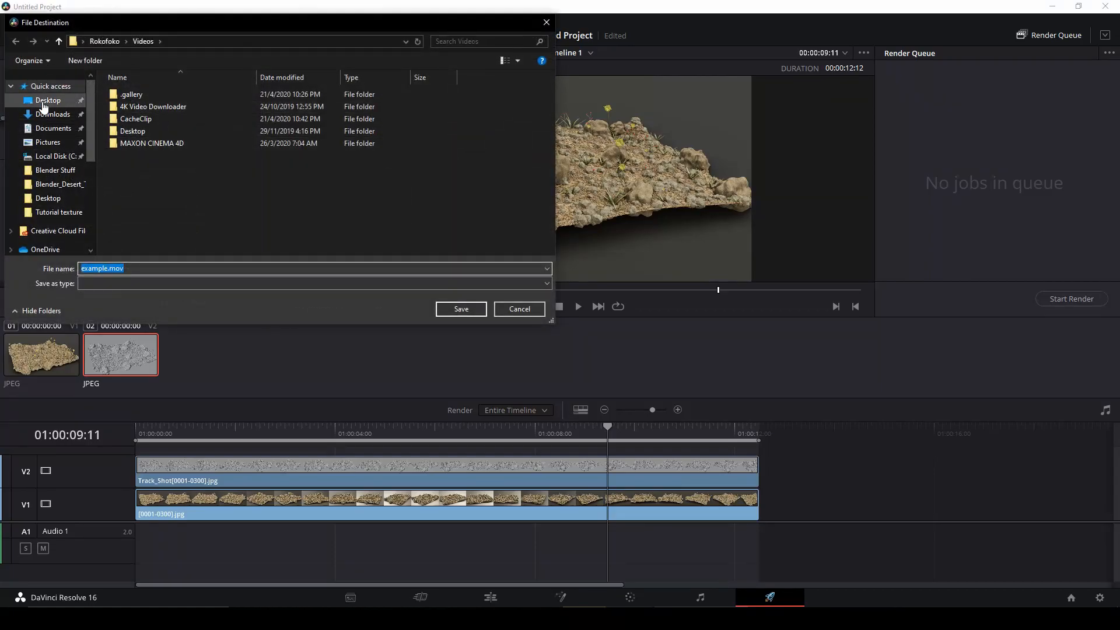
pyautogui.click(48, 101)
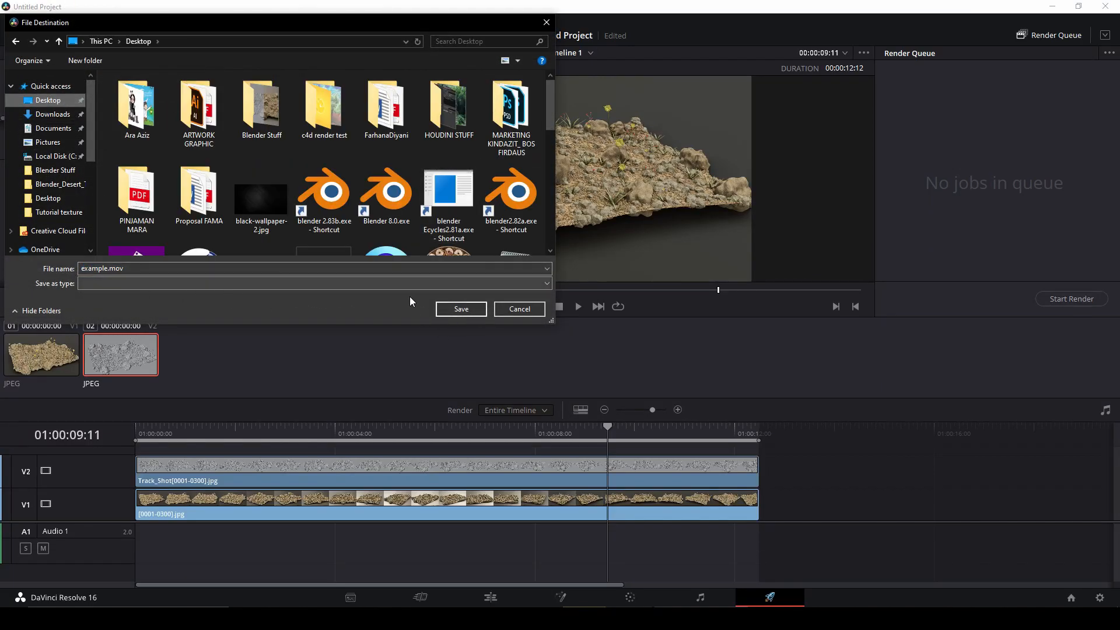
pyautogui.click(517, 308)
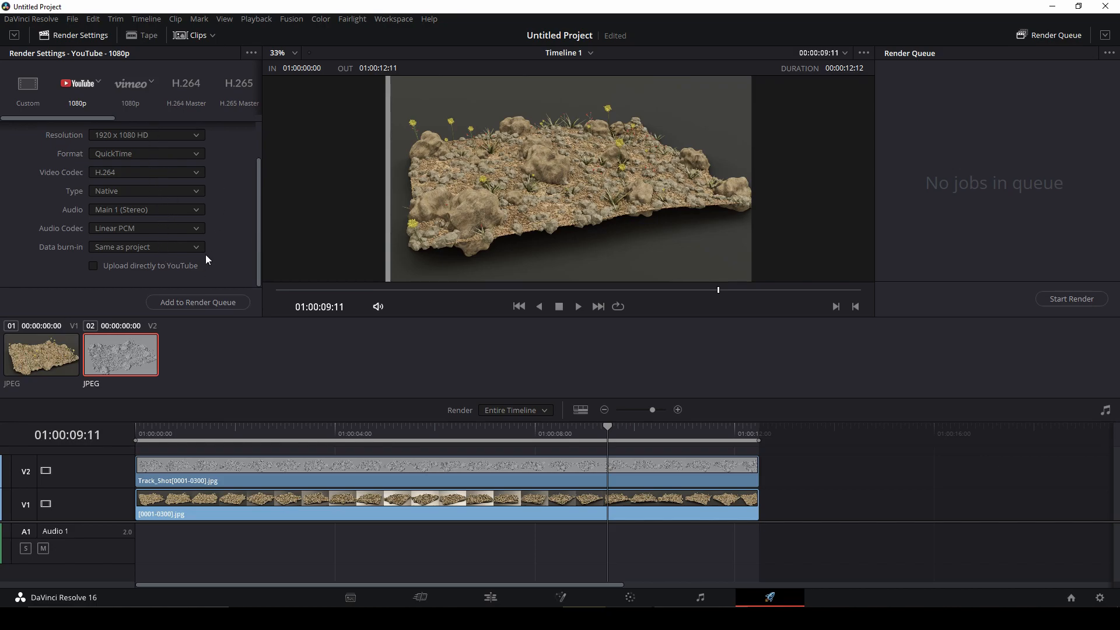
# Step: Set Format MP4 with NVIDIA encoding and add the job to the render queue
pyautogui.click(146, 152)
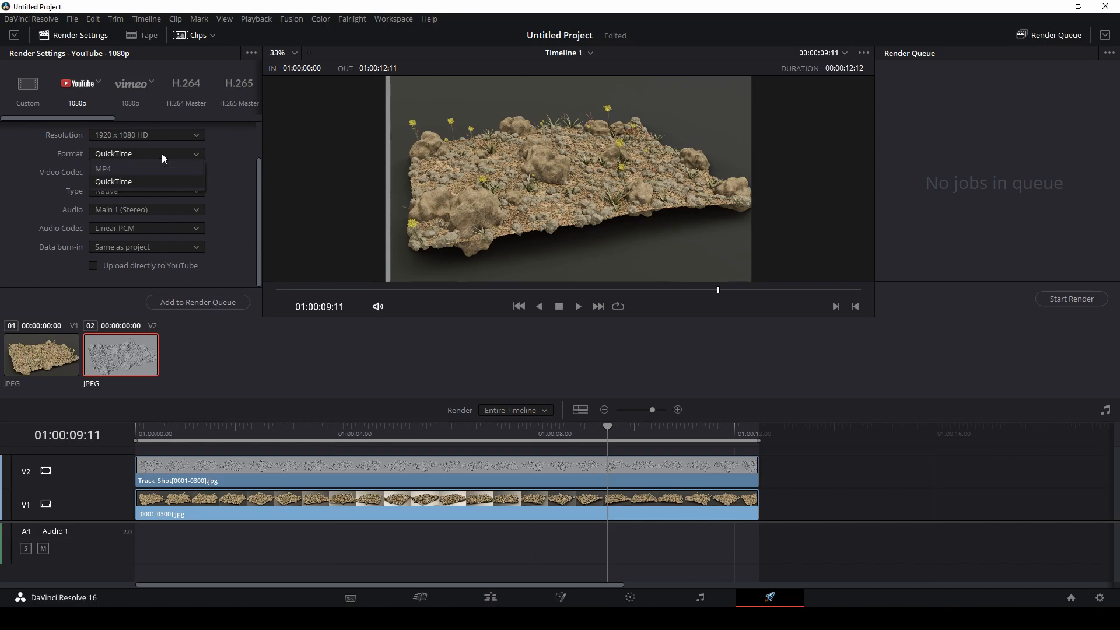
pyautogui.click(102, 168)
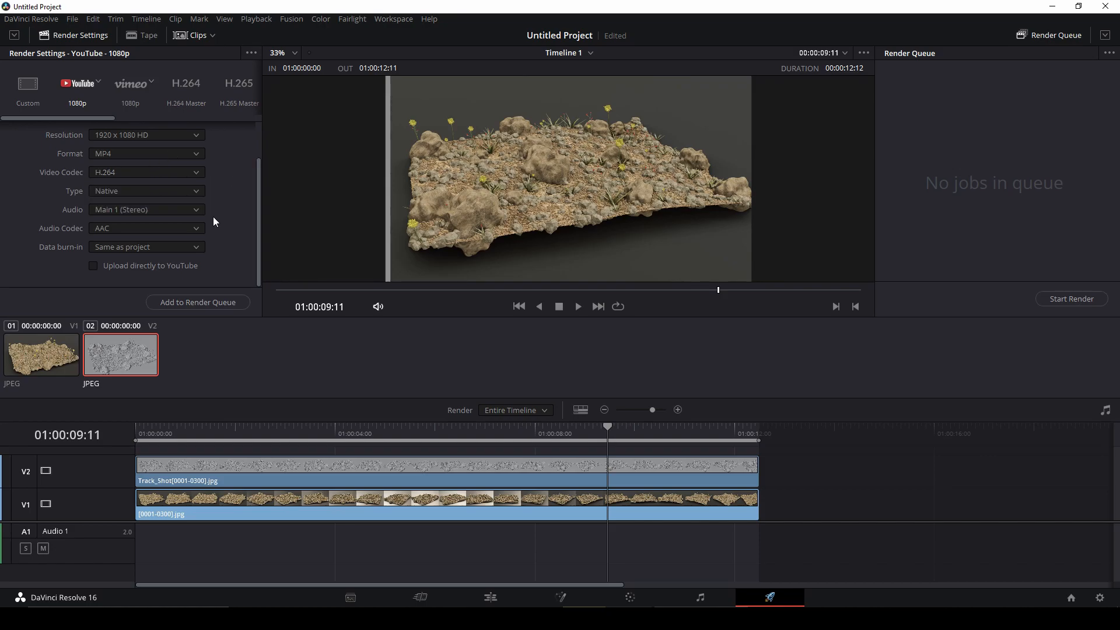
pyautogui.click(146, 190)
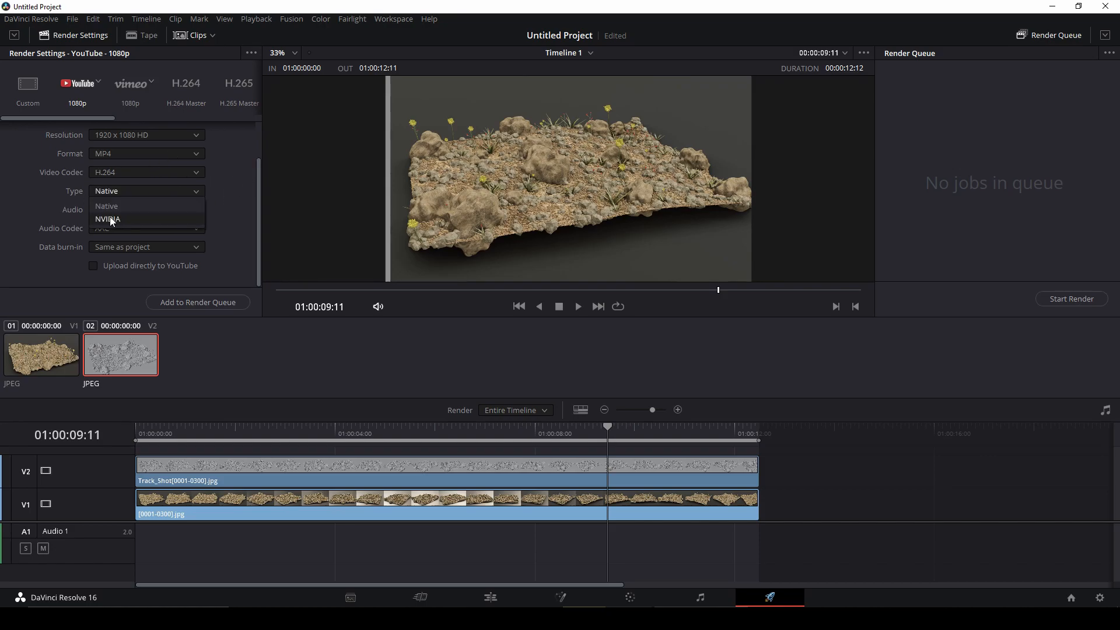
pyautogui.click(107, 218)
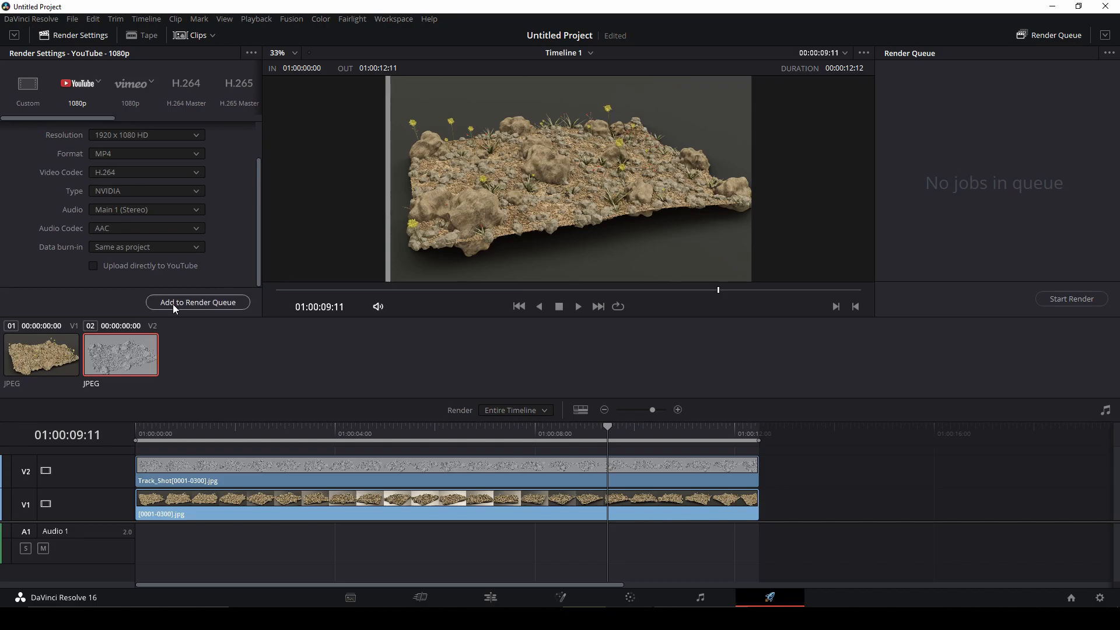
pyautogui.click(198, 301)
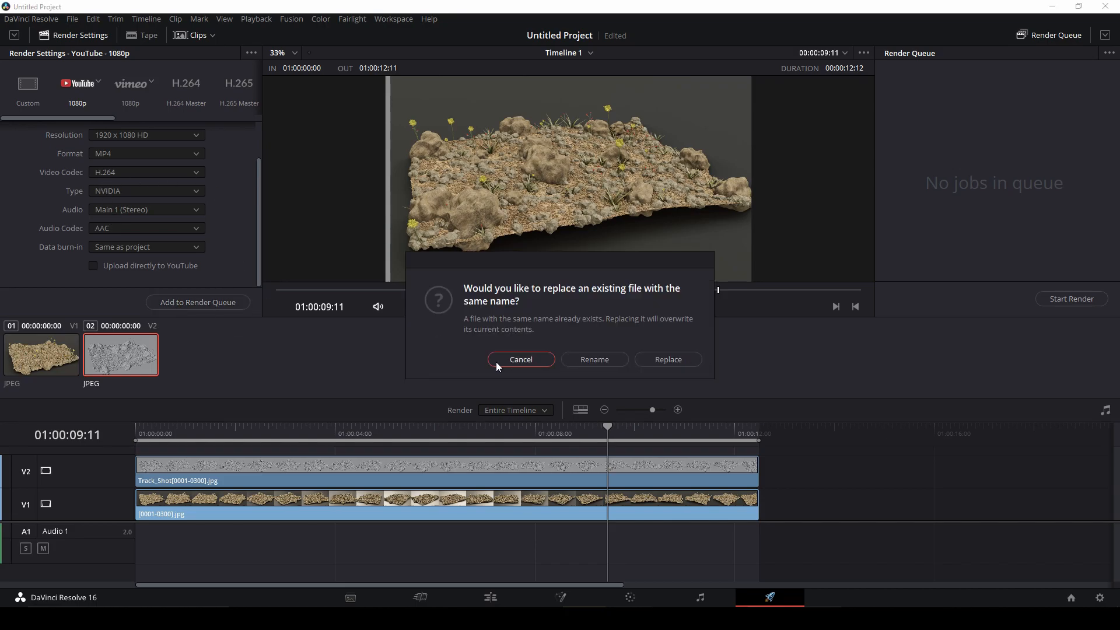